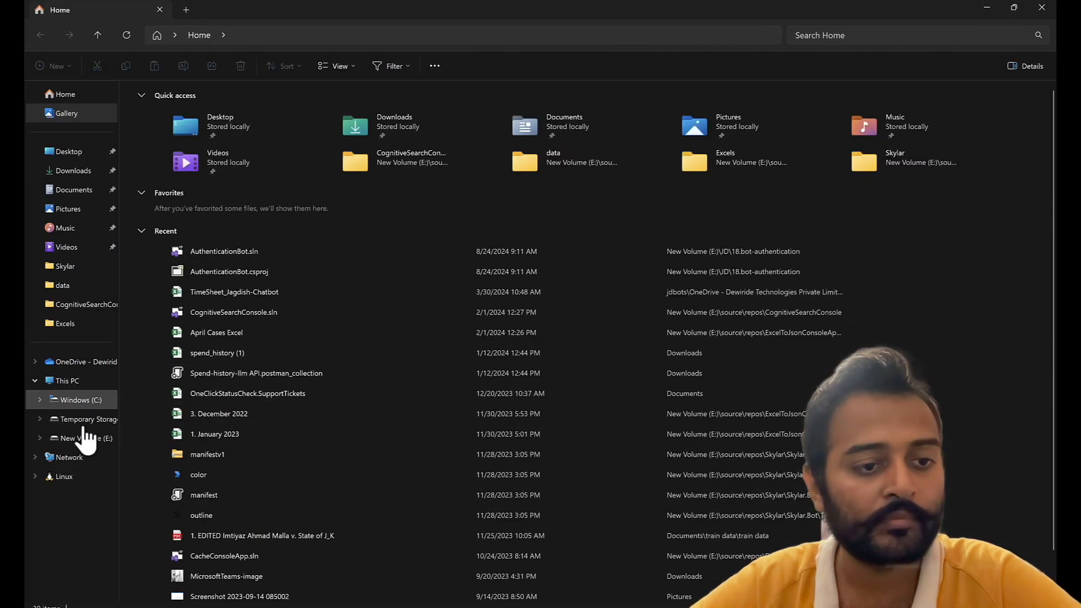
- Locate the 24.bot-authentication-msgraph sample under BotSamples csharp_dotnetcore on drive E
{"action": "left_click", "coordinate": [77, 438]}
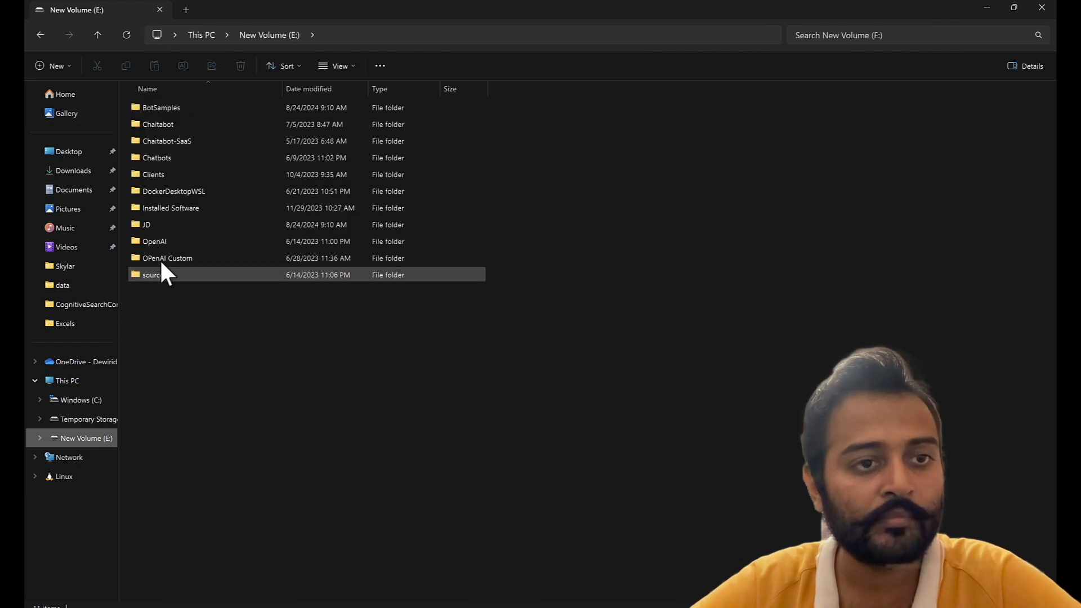
{"action": "double_click", "coordinate": [162, 108]}
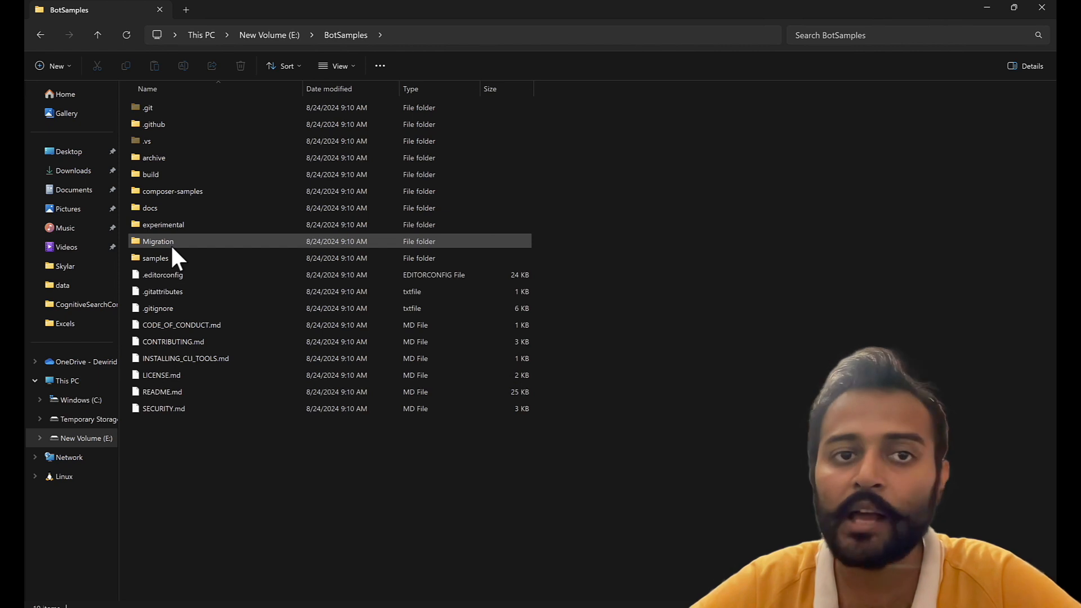
{"action": "double_click", "coordinate": [153, 257]}
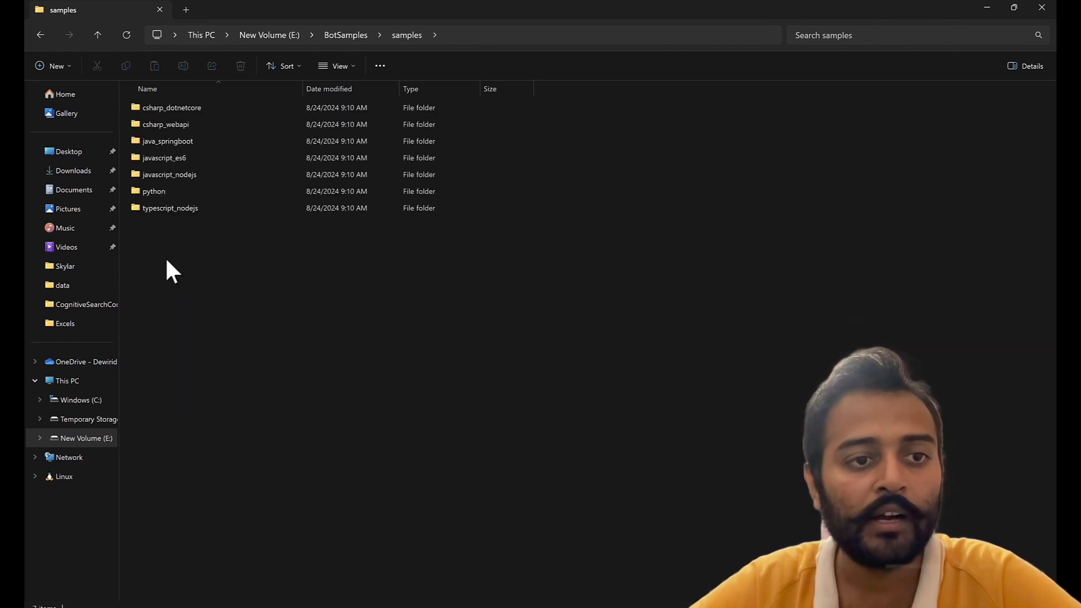
{"action": "double_click", "coordinate": [171, 108]}
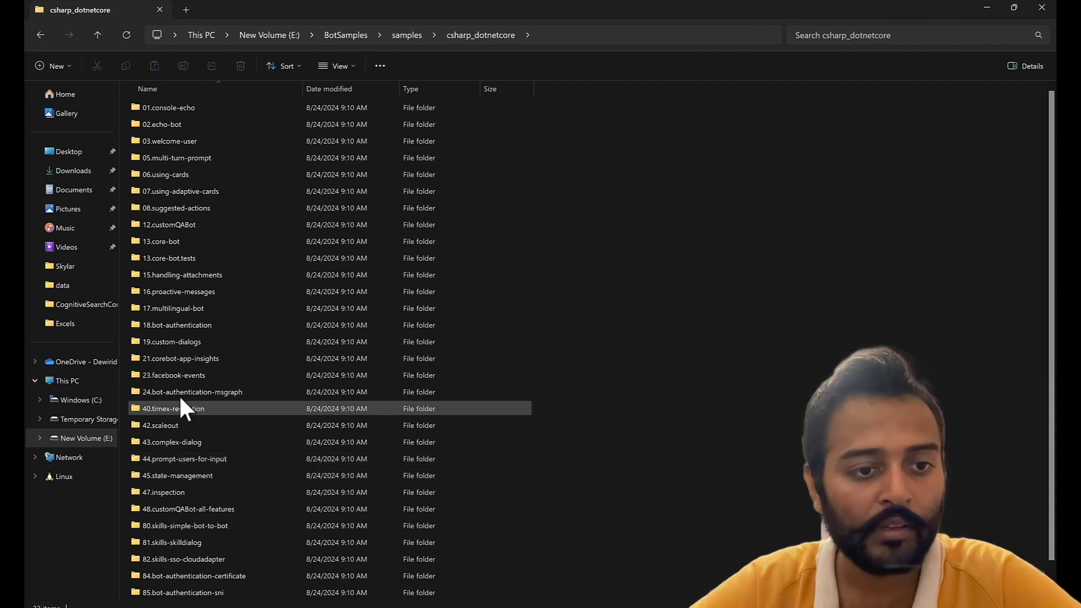
{"action": "left_click", "coordinate": [191, 392]}
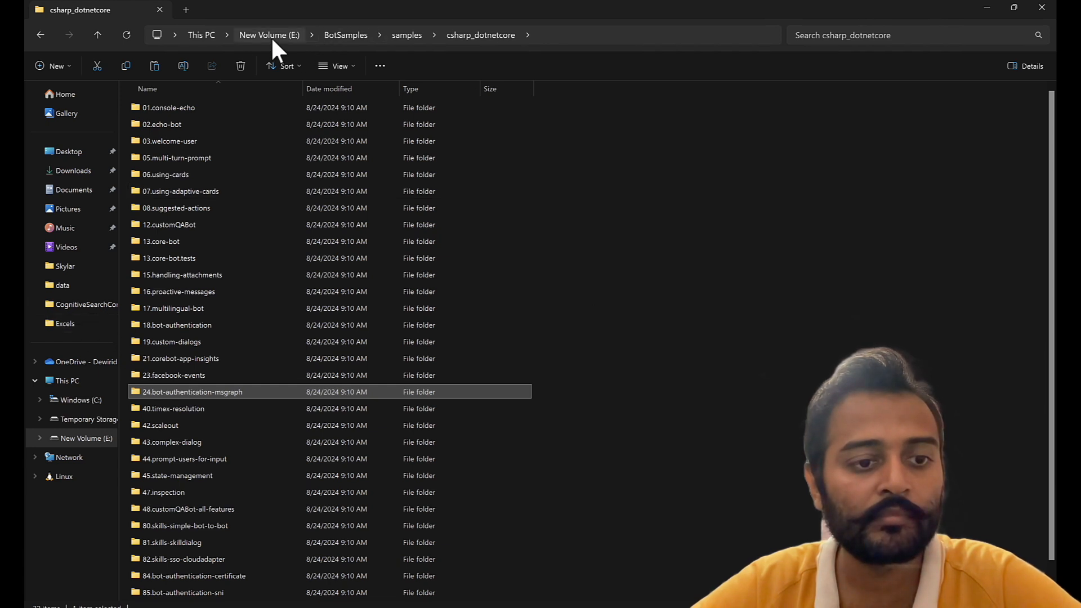
- Launch BotAuthenticationMSGraph.csproj from E:\JD\24.bot-authentication-msgraph in Visual Studio
{"action": "left_click", "coordinate": [268, 34]}
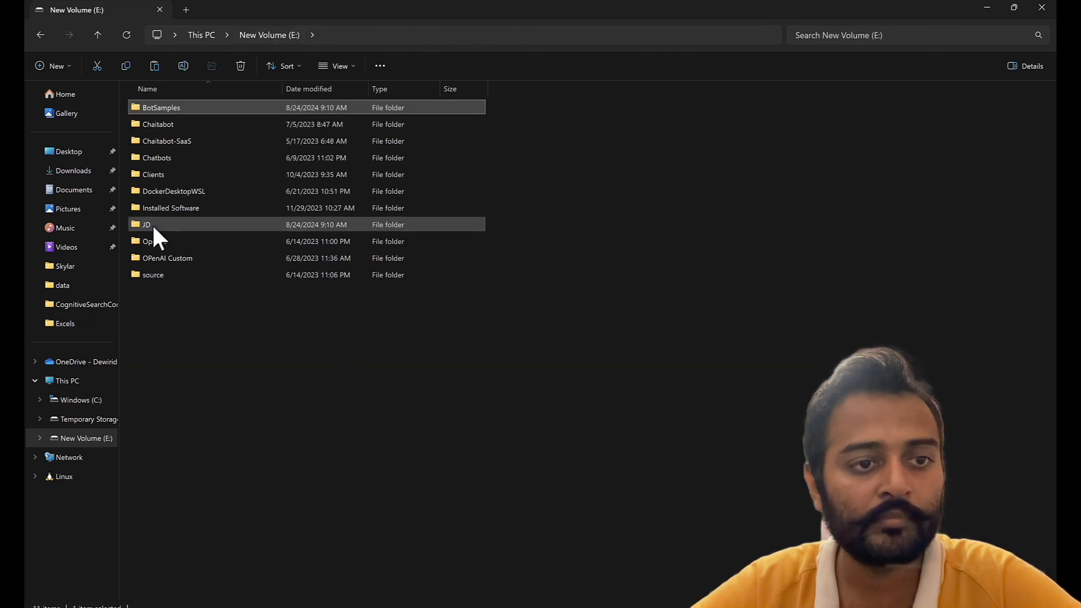
{"action": "double_click", "coordinate": [146, 224]}
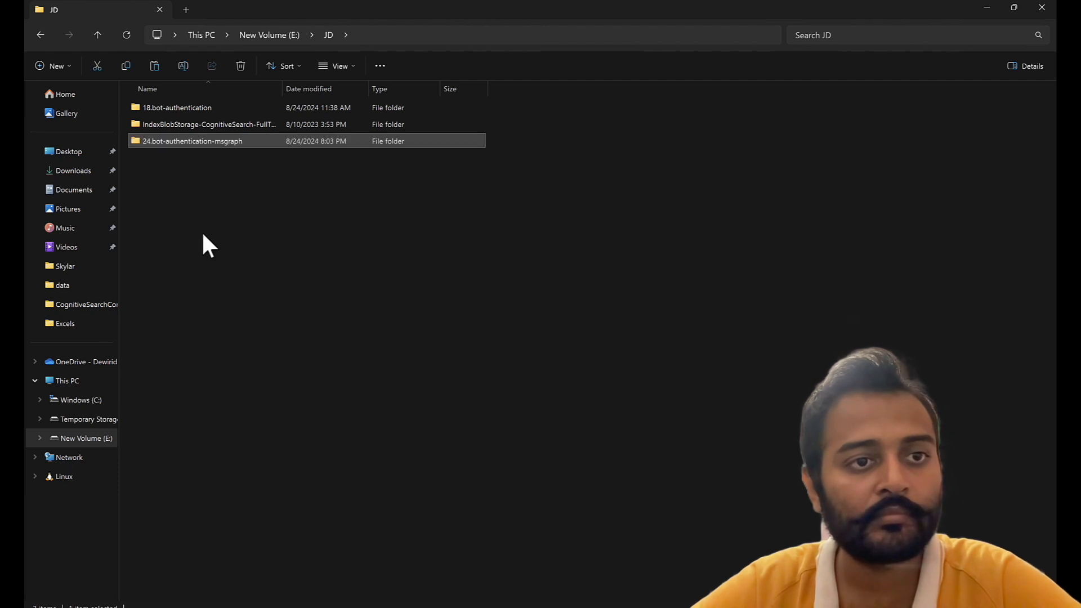
{"action": "double_click", "coordinate": [181, 141]}
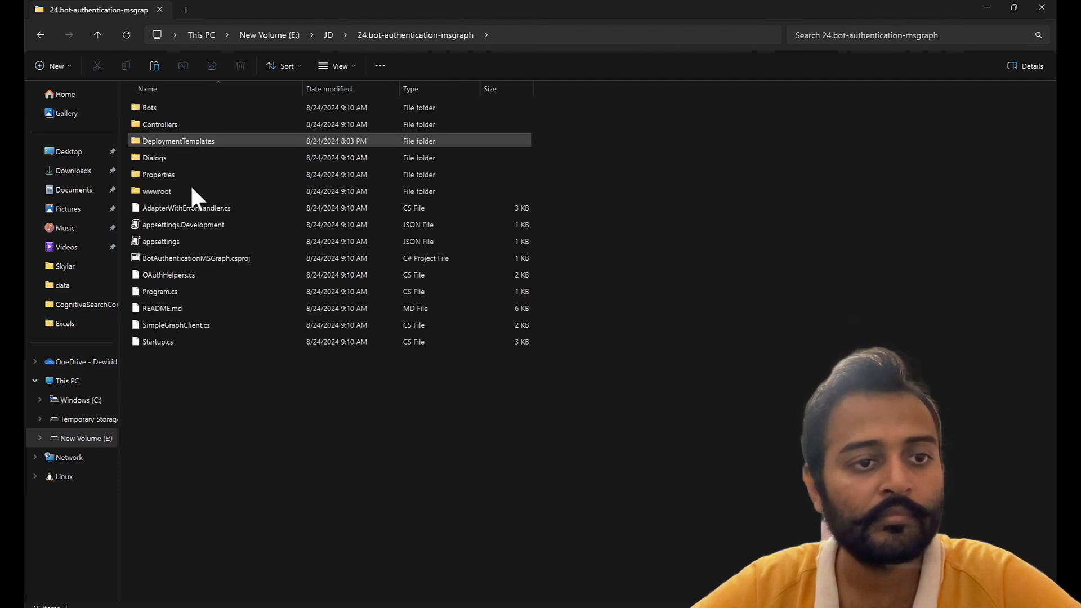
{"action": "double_click", "coordinate": [196, 257]}
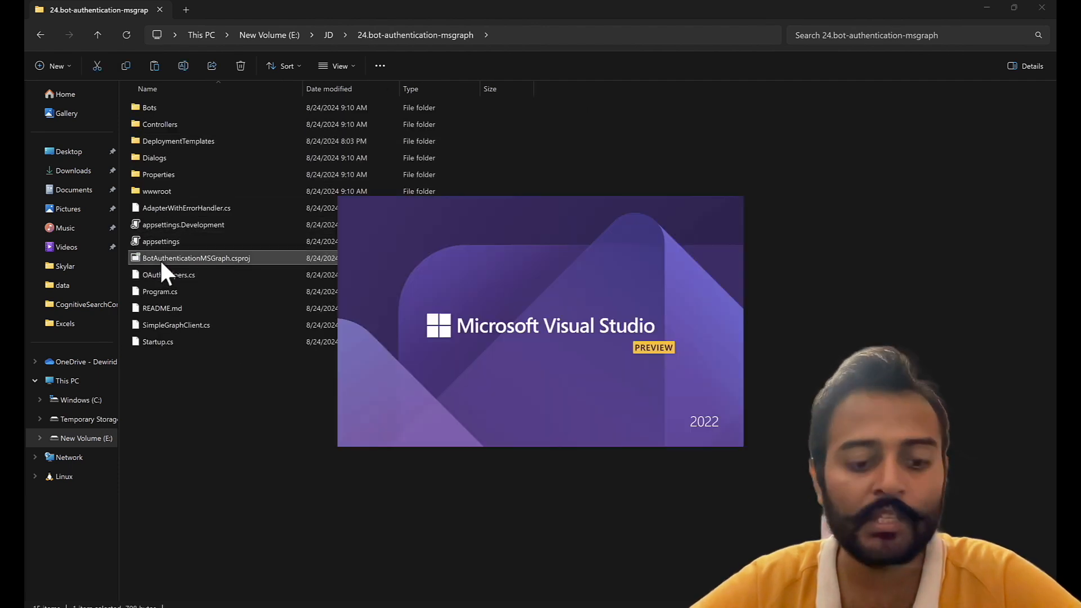
{"action": "double_click", "coordinate": [196, 258]}
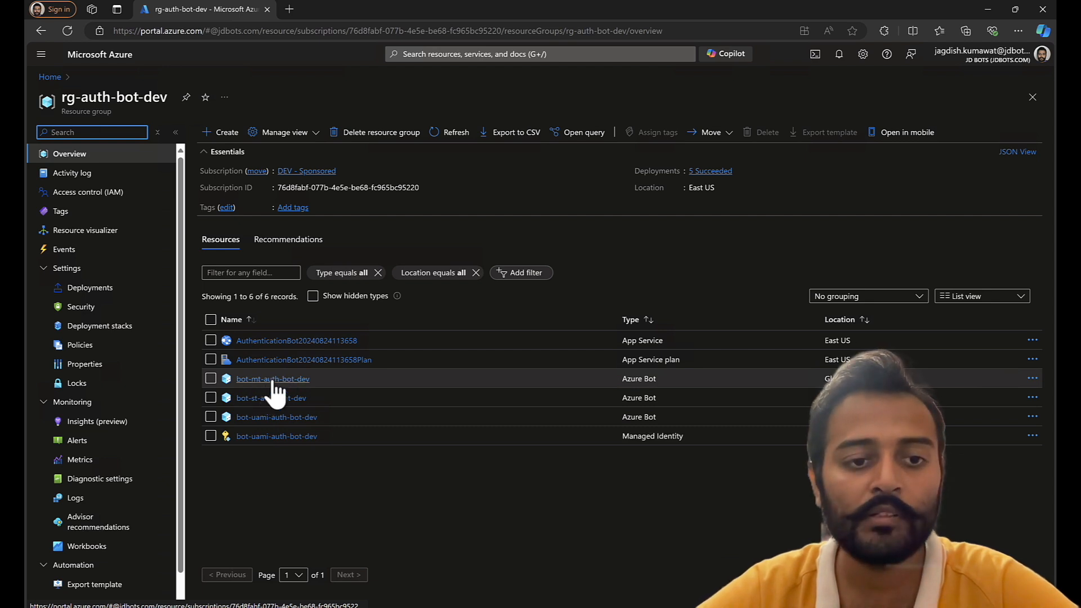
- Open the bot-mt-auth-bot-dev Azure Bot and its Configuration settings
{"action": "left_click", "coordinate": [272, 379]}
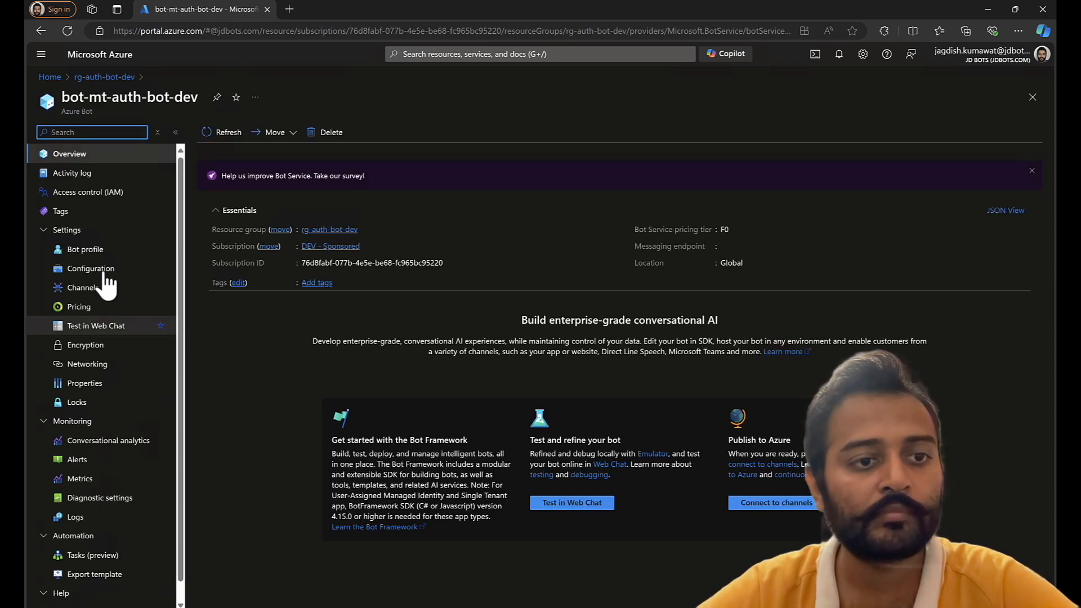
{"action": "left_click", "coordinate": [90, 268]}
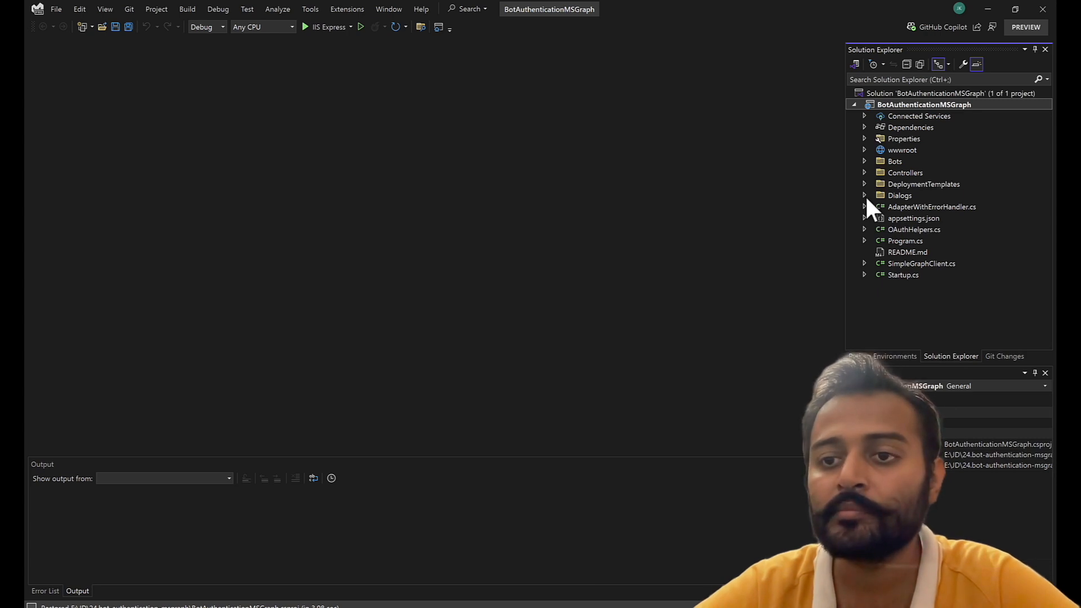
- Open SimpleGraphClient.cs and scroll to the GetMeAsync method
{"action": "left_click", "coordinate": [921, 264]}
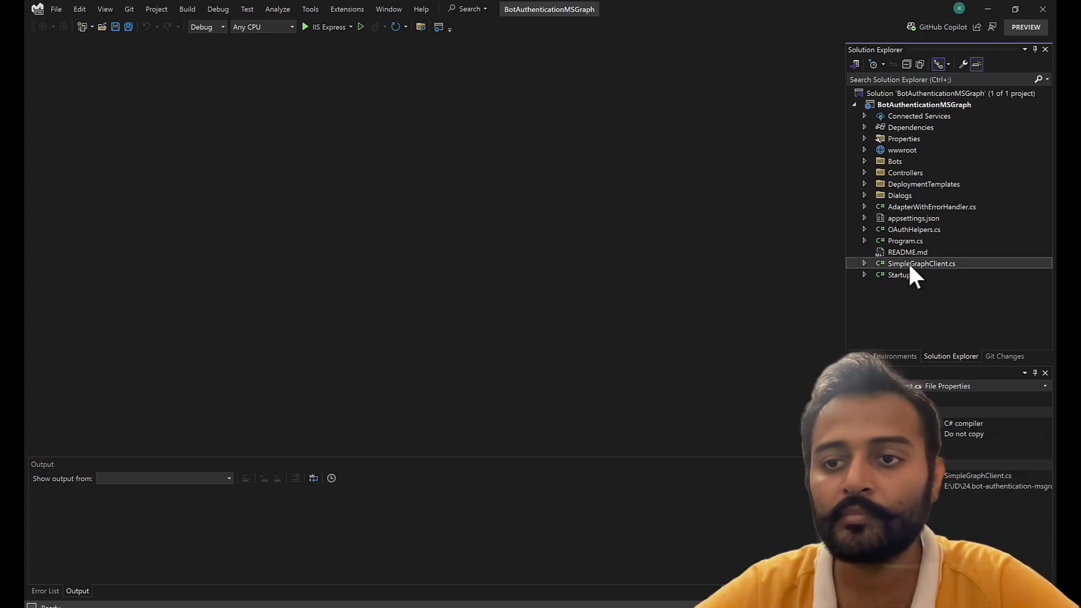
{"action": "double_click", "coordinate": [921, 263]}
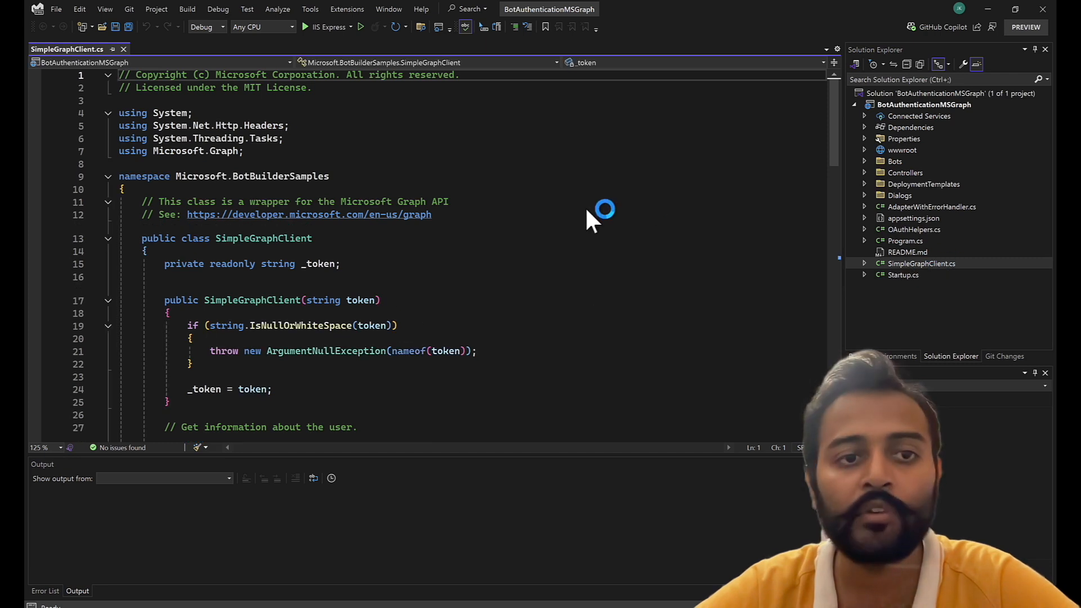
{"action": "scroll", "scroll_direction": "down", "scroll_amount": 3}
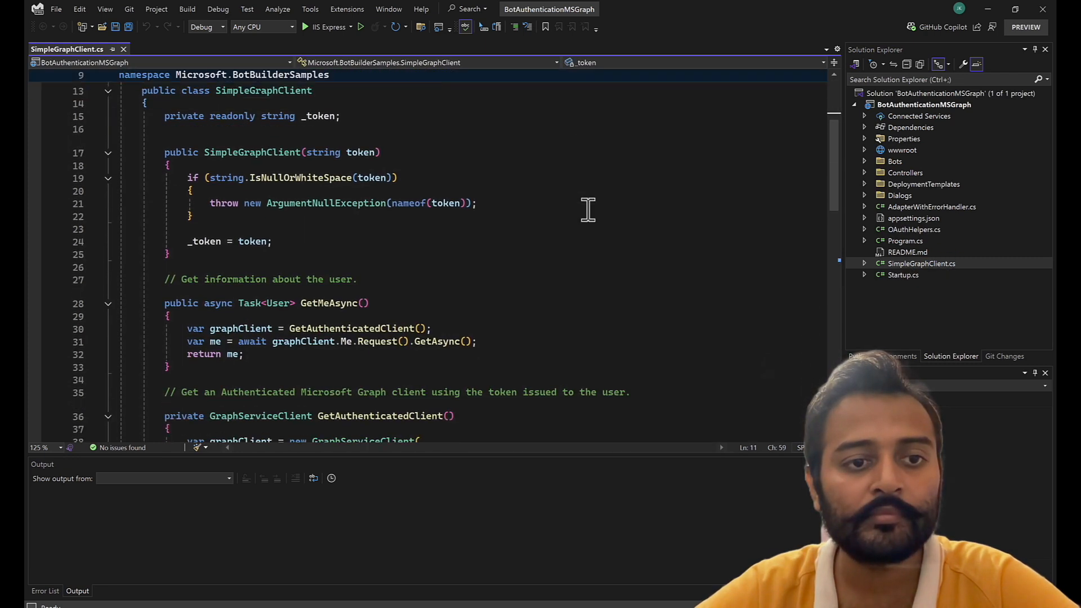
{"action": "scroll", "scroll_direction": "down", "scroll_amount": 3}
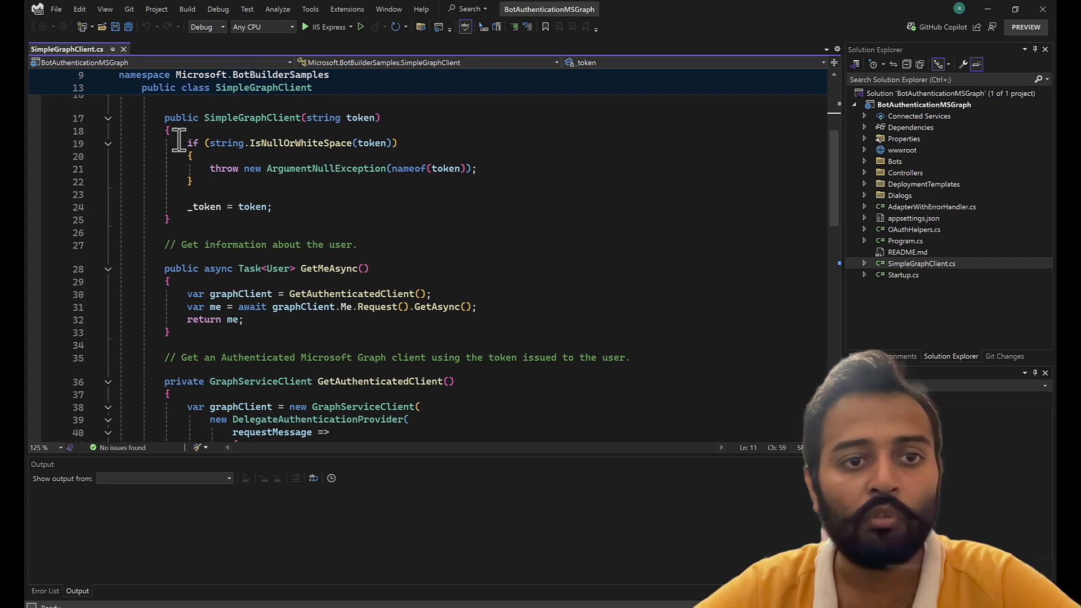
- Highlight GetMeAsync and its graphClient.Me.Request().GetAsync() profile call
{"action": "left_click_drag", "start_coordinate": [166, 117], "coordinate": [194, 181]}
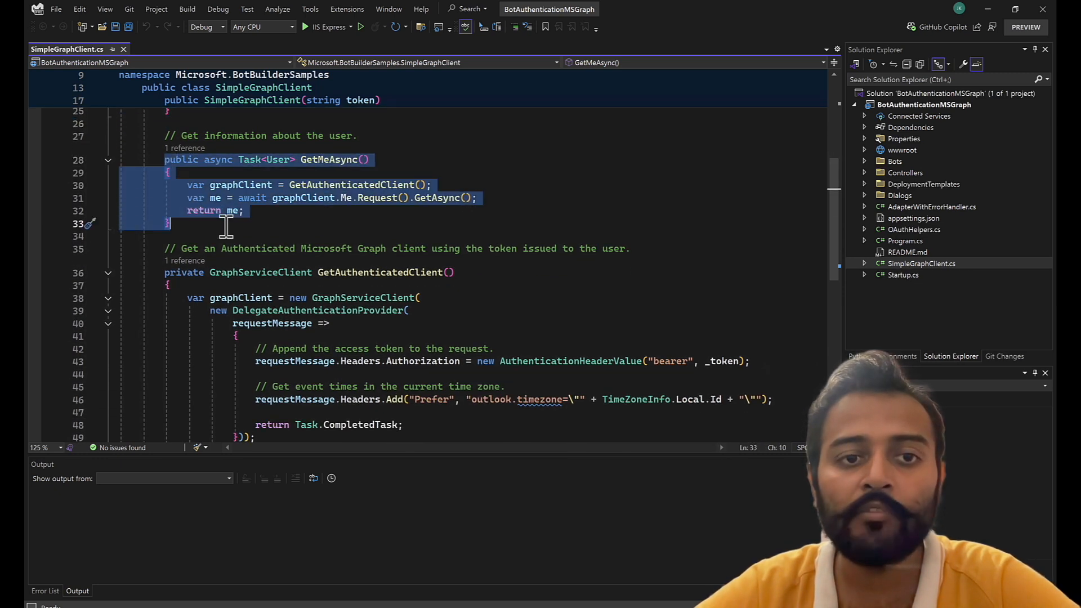
{"action": "left_click", "coordinate": [171, 171]}
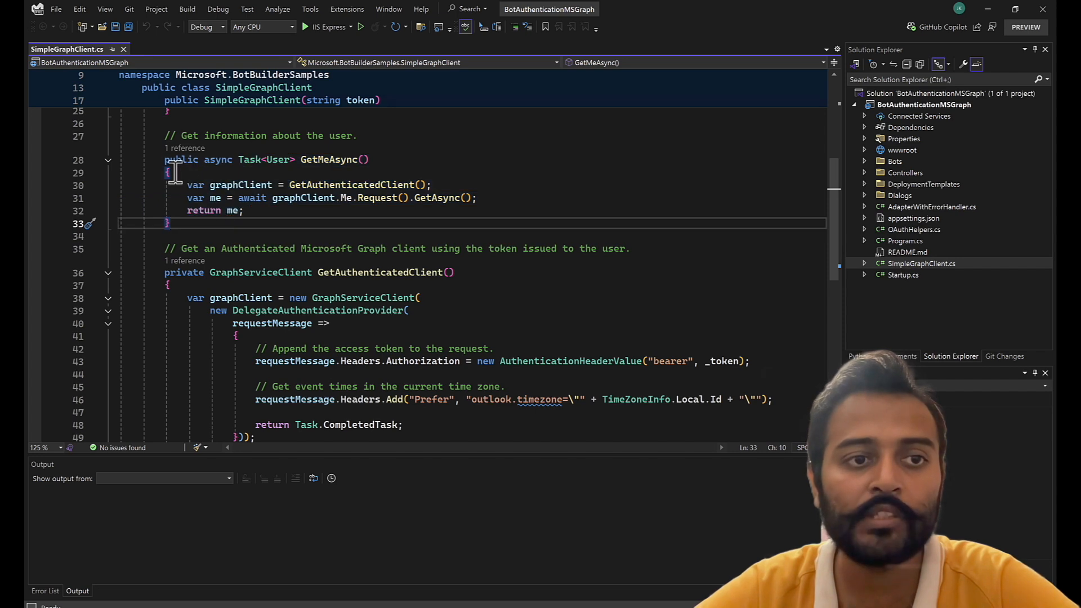
{"action": "left_click_drag", "start_coordinate": [164, 159], "coordinate": [170, 223]}
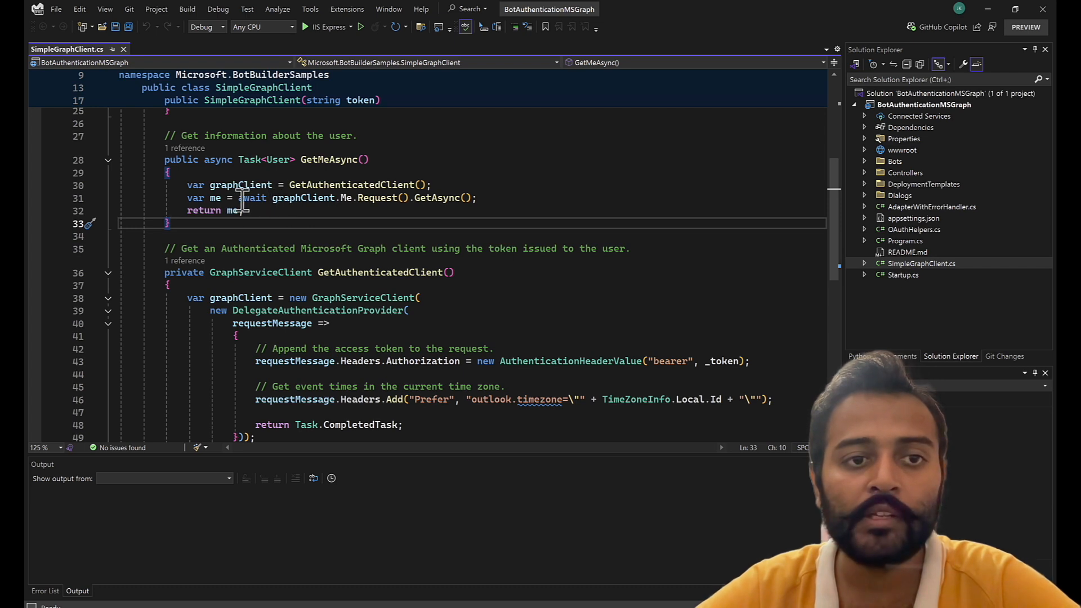
{"action": "left_click_drag", "start_coordinate": [238, 198], "coordinate": [357, 198]}
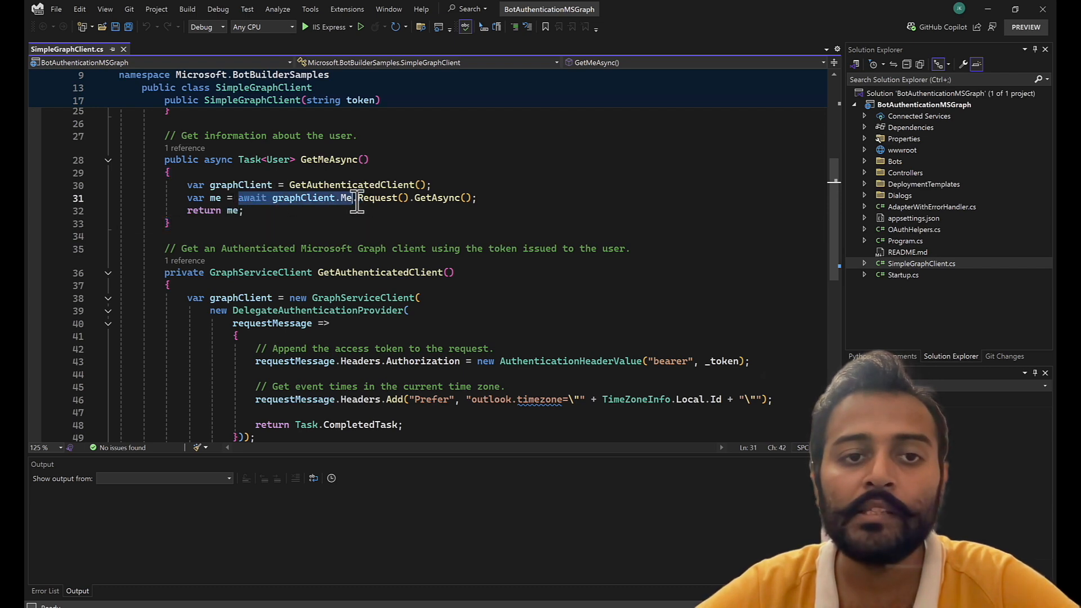
{"action": "mouse_move", "coordinate": [358, 197]}
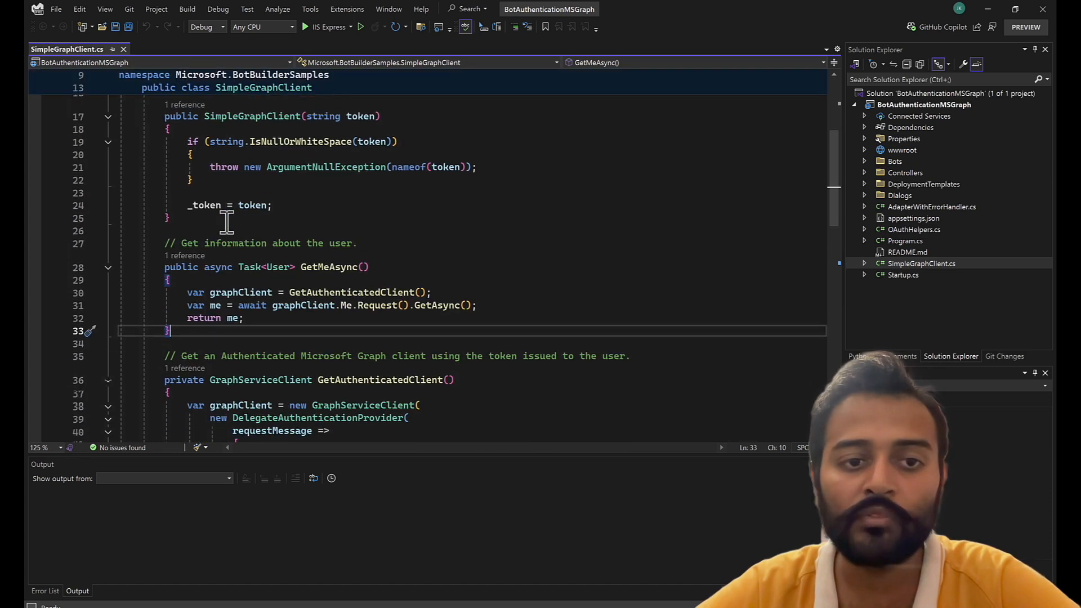
{"action": "scroll", "scroll_direction": "down", "scroll_amount": 3}
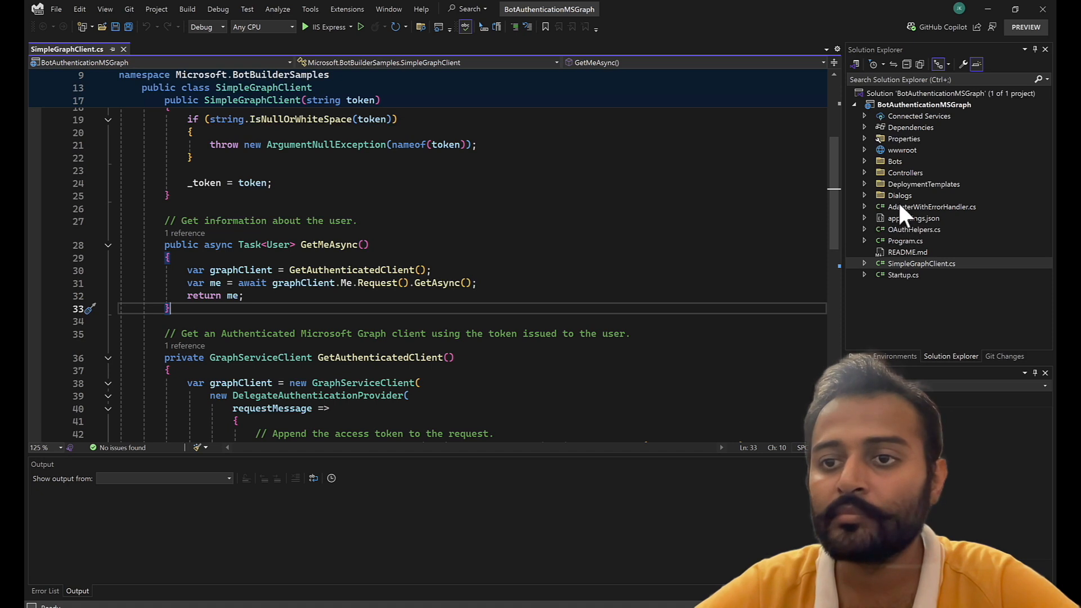
{"action": "left_click", "coordinate": [865, 196]}
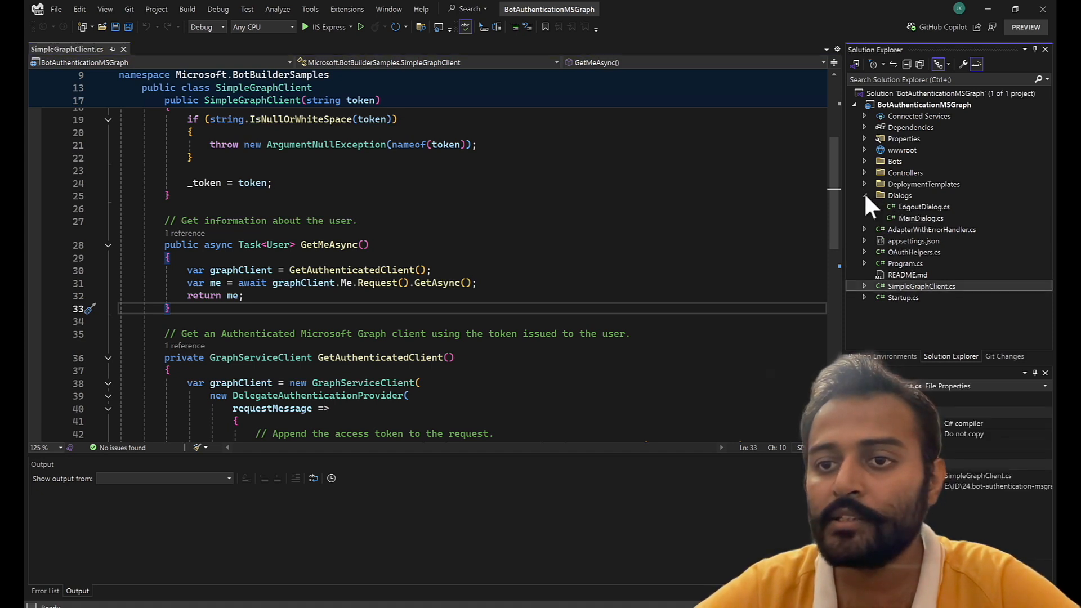
{"action": "double_click", "coordinate": [920, 218]}
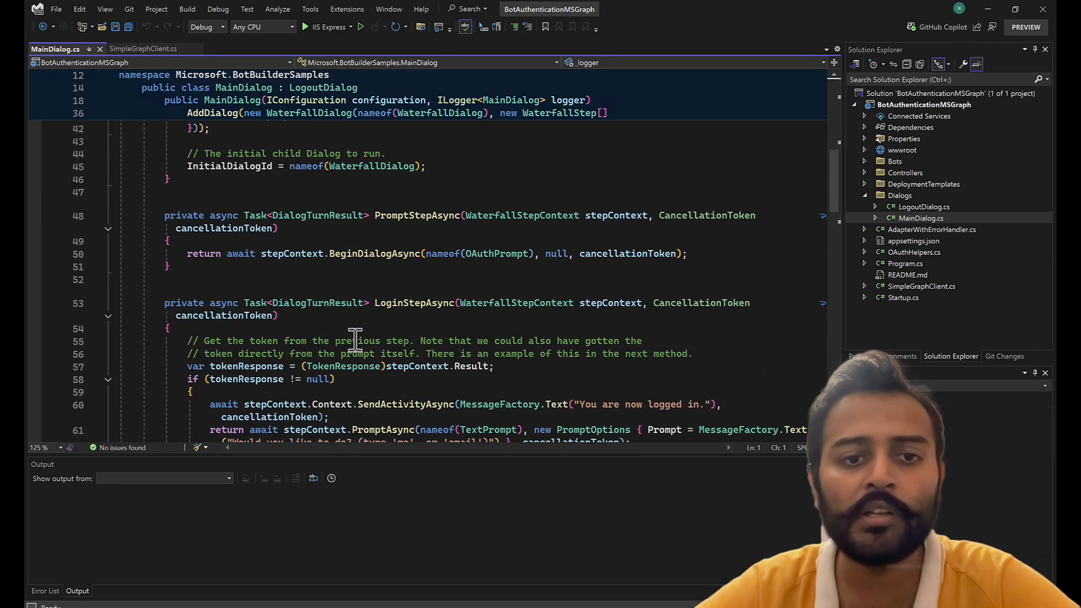
{"action": "scroll", "scroll_direction": "down", "scroll_amount": 3}
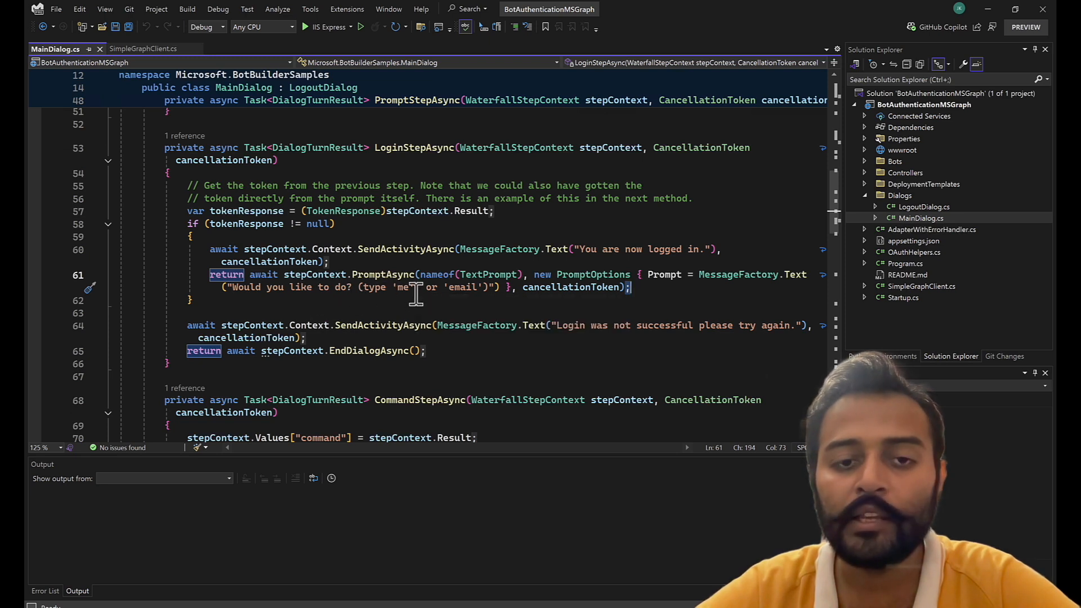
{"action": "mouse_move", "coordinate": [655, 293]}
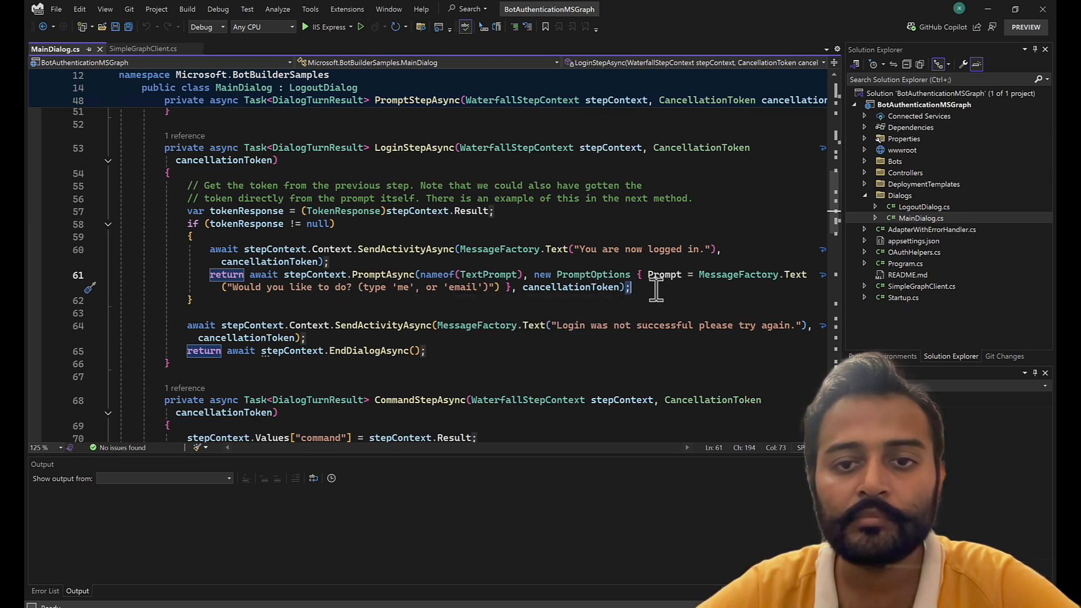
{"action": "mouse_move", "coordinate": [481, 287]}
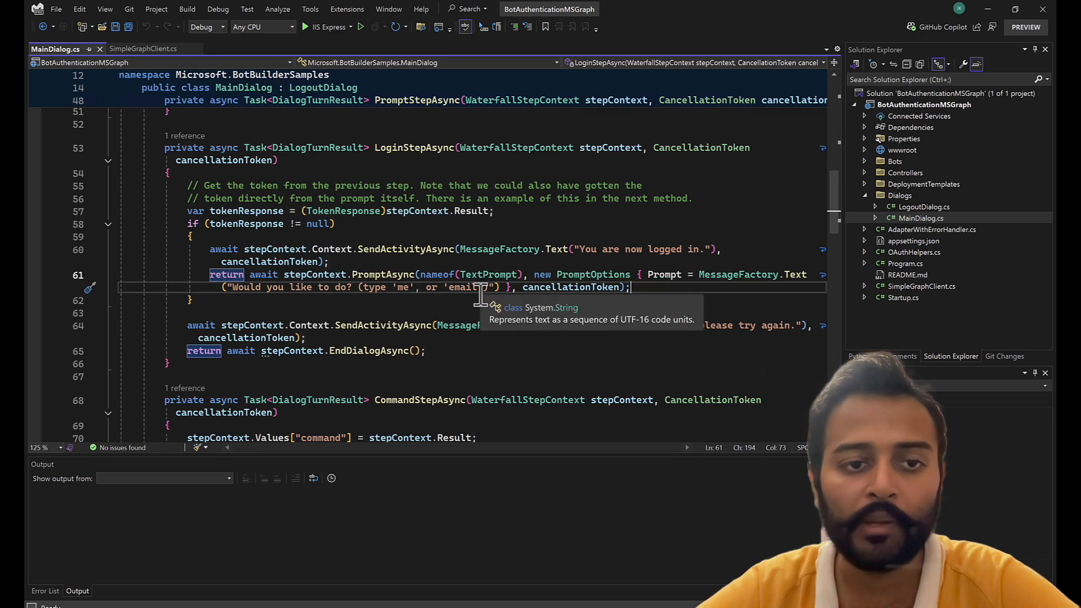
{"action": "scroll", "scroll_direction": "down", "scroll_amount": 3}
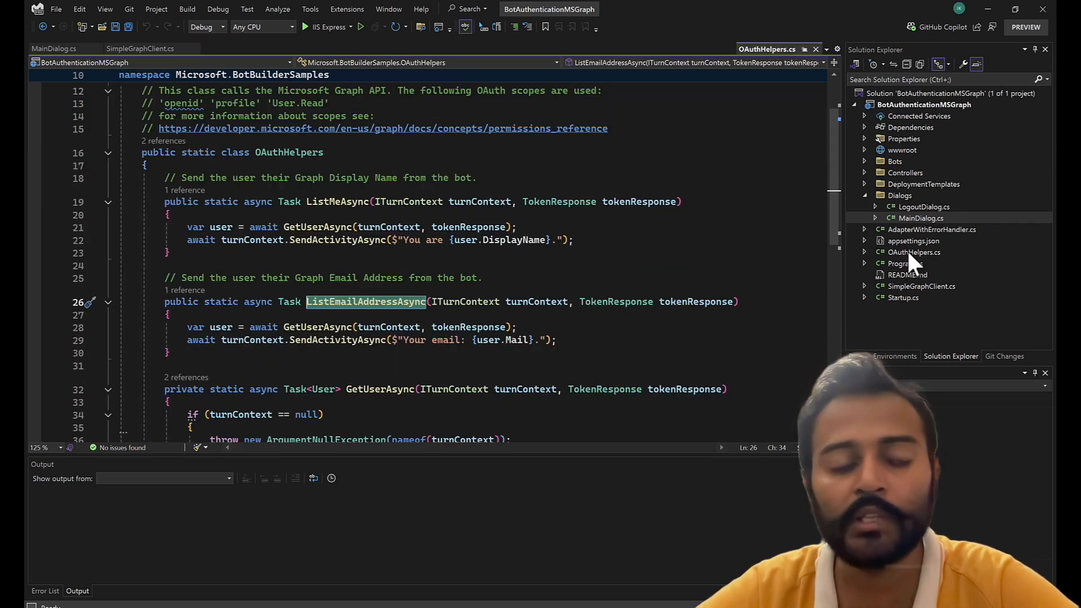
{"action": "mouse_move", "coordinate": [317, 326]}
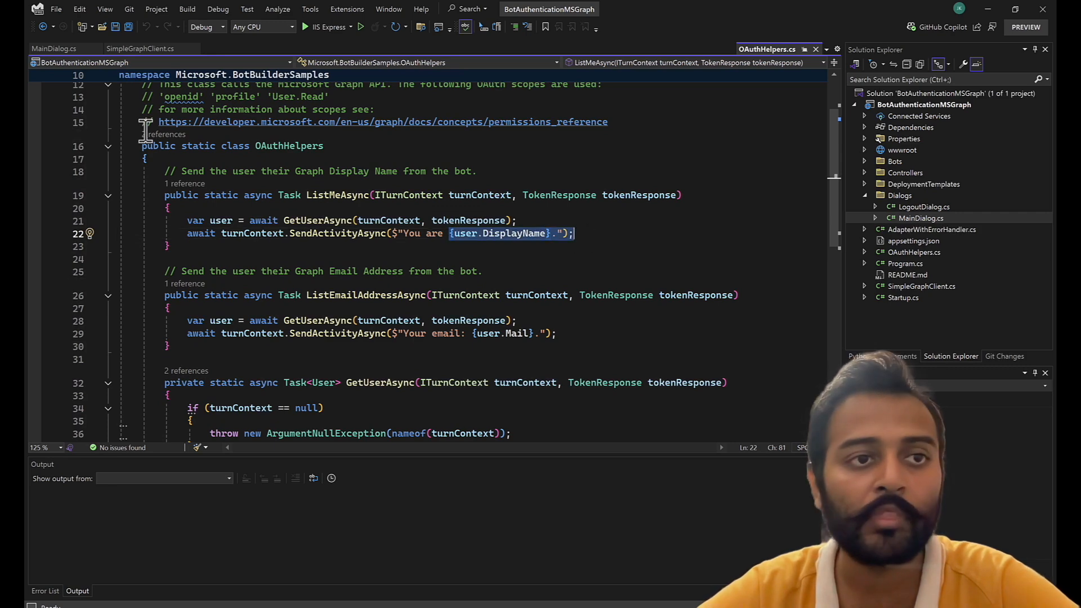
- Revisit SimpleGraphClient.cs, then MainDialog.cs's LoginStepAsync, and select appsettings.json
{"action": "left_click", "coordinate": [139, 48]}
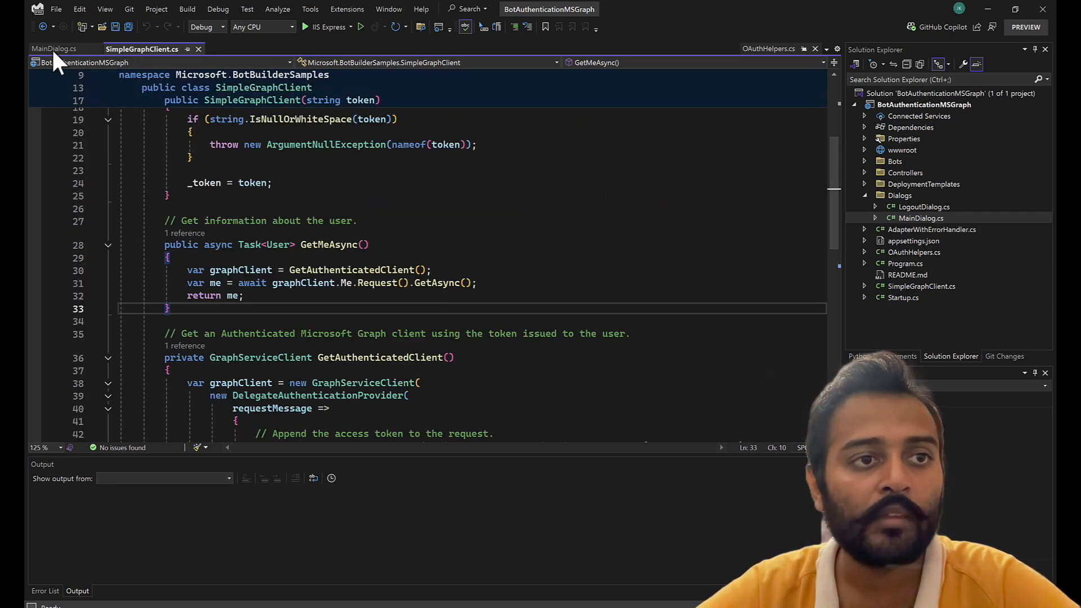
{"action": "left_click", "coordinate": [56, 48]}
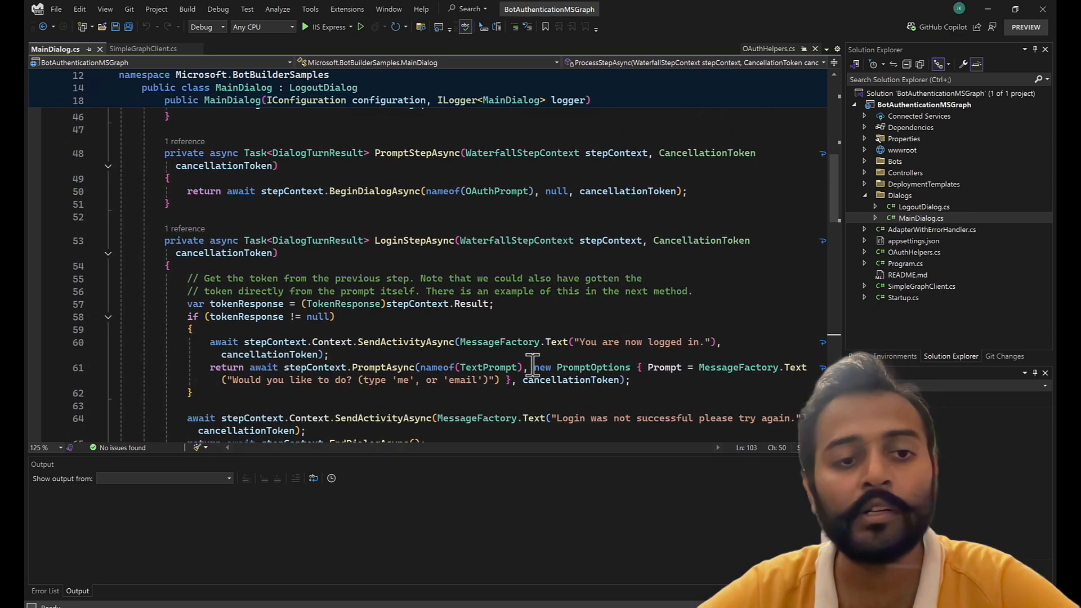
{"action": "scroll", "scroll_direction": "down", "scroll_amount": 3}
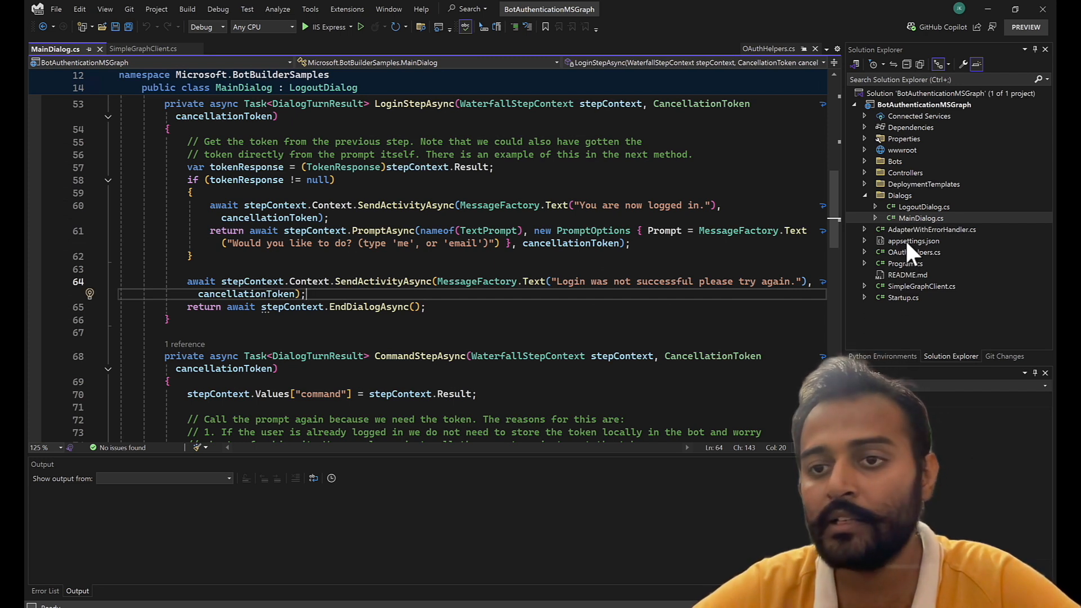
{"action": "left_click", "coordinate": [913, 241]}
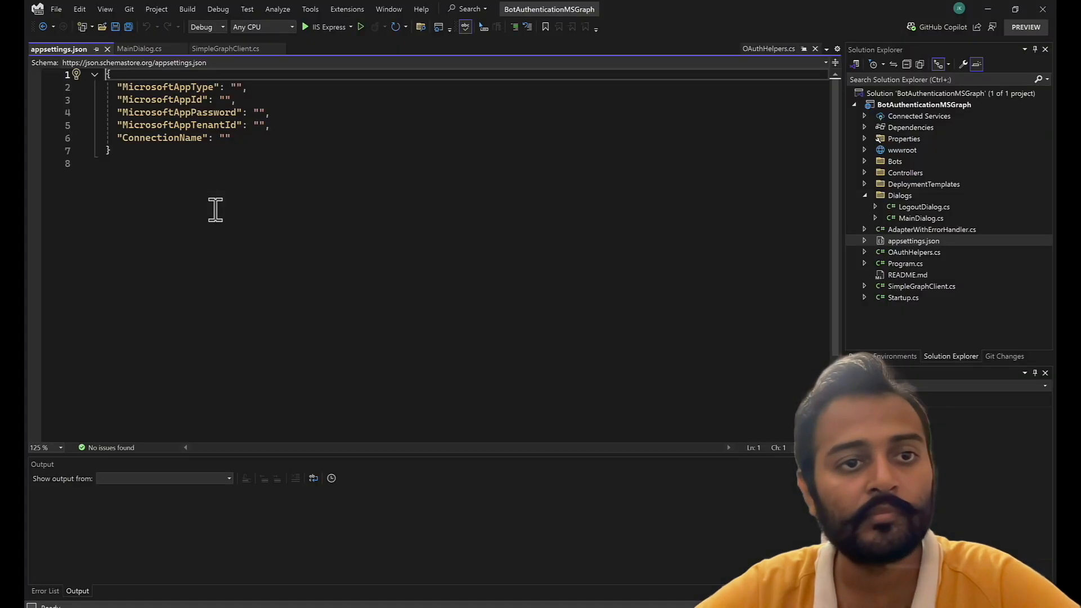
- Place the cursor in appsettings.json to begin editing its empty values
{"action": "left_click", "coordinate": [239, 88]}
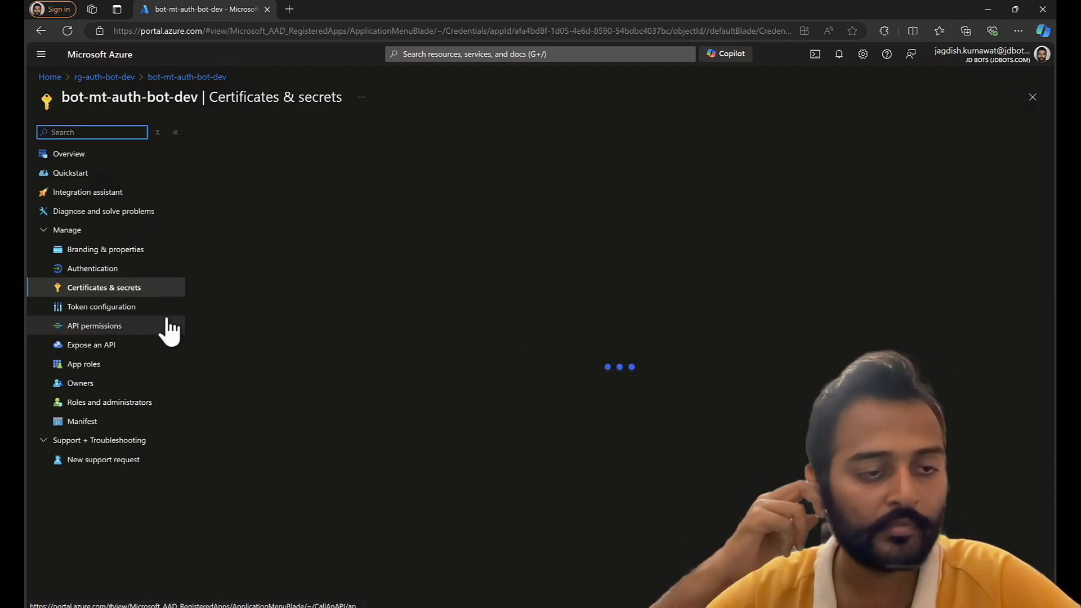
- Delete the undescribed client secret and describe a new secret as new1
{"action": "left_click", "coordinate": [103, 287]}
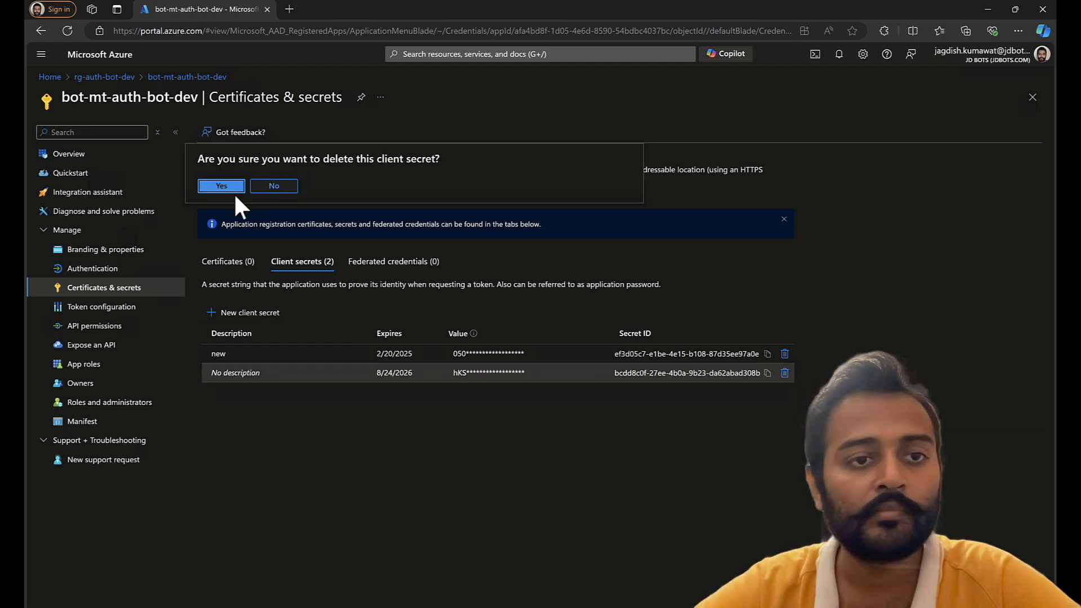
{"action": "left_click", "coordinate": [220, 185]}
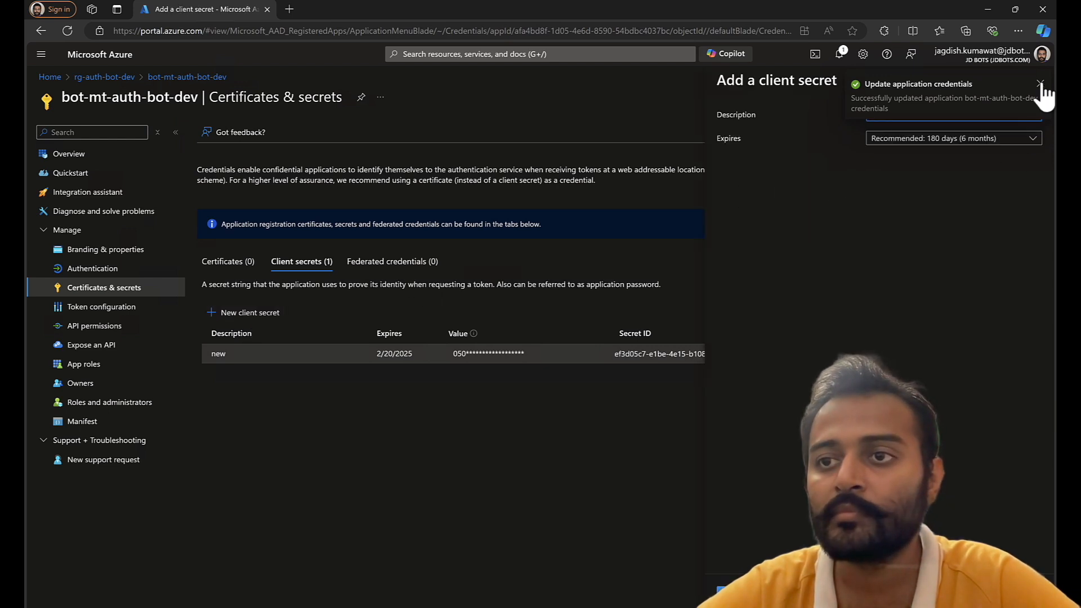
{"action": "left_click", "coordinate": [1040, 84]}
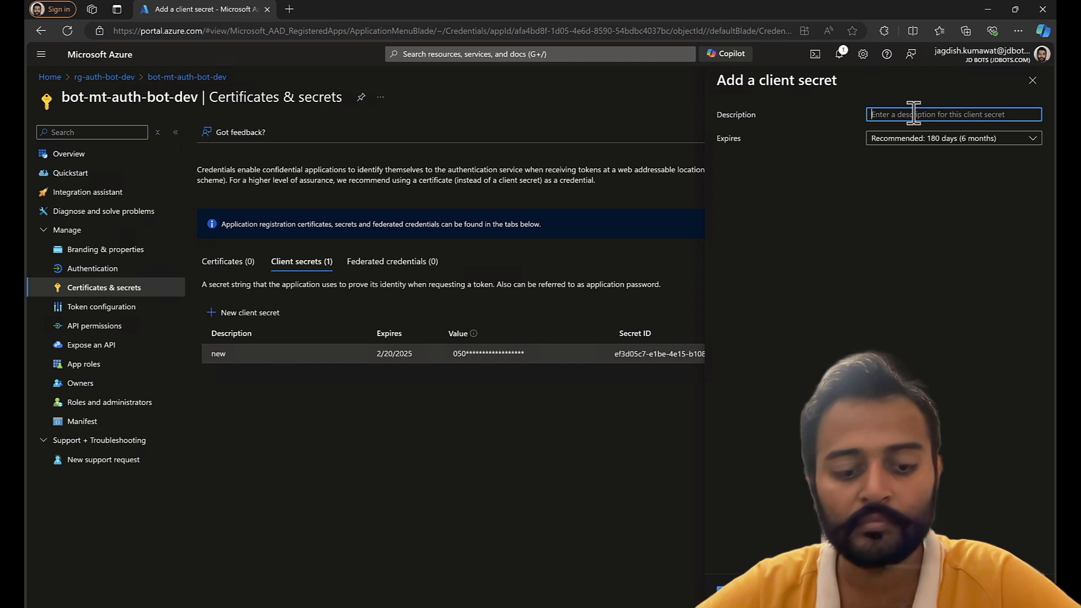
{"action": "type", "text": "new1"}
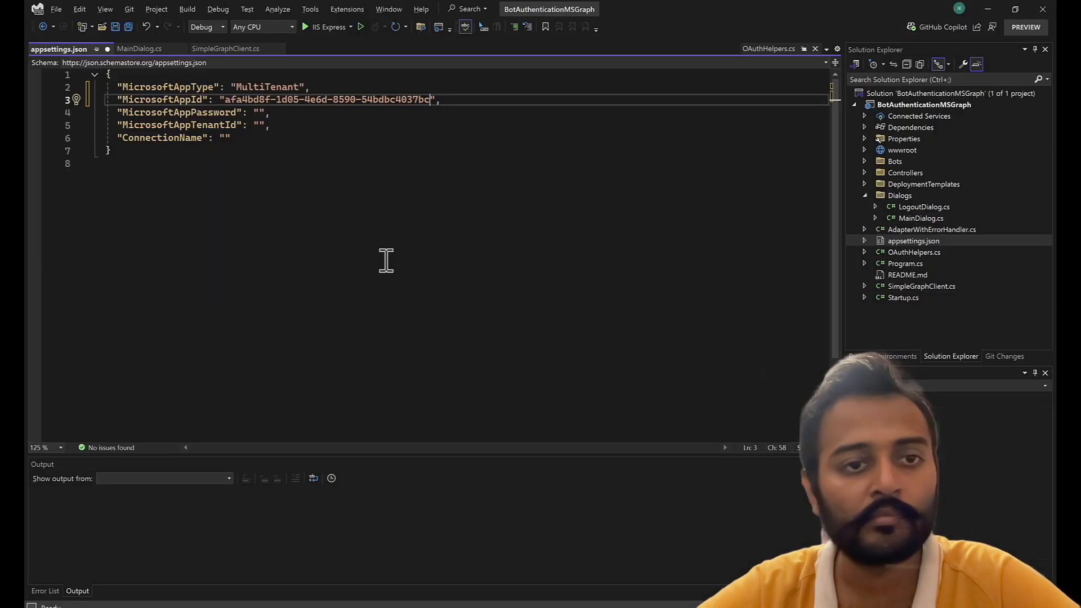
- Fill MicrosoftAppPassword in appsettings.json with the new client secret value
{"action": "left_click", "coordinate": [263, 112]}
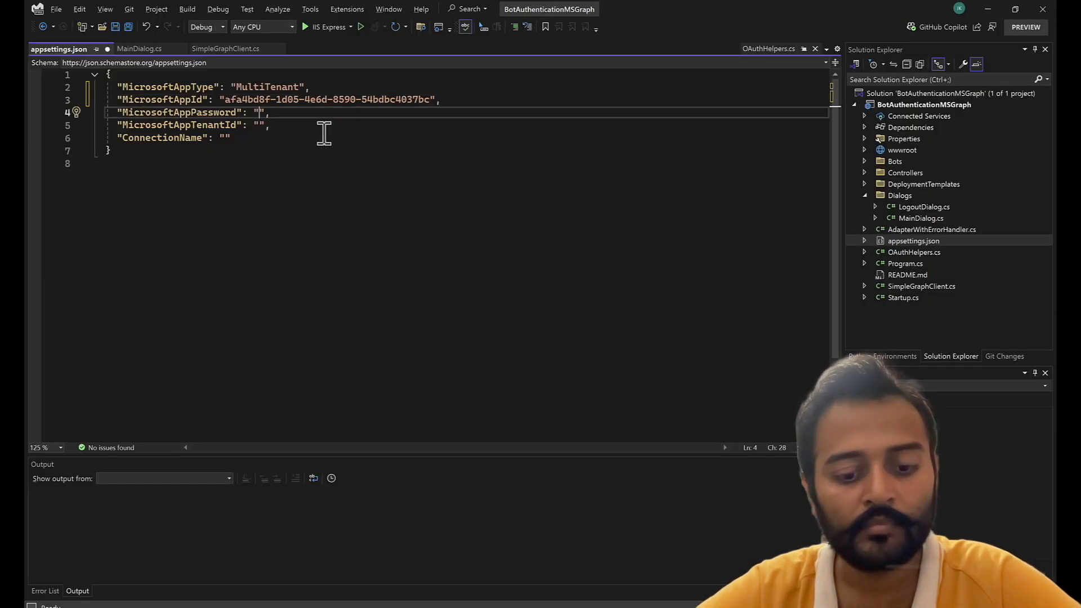
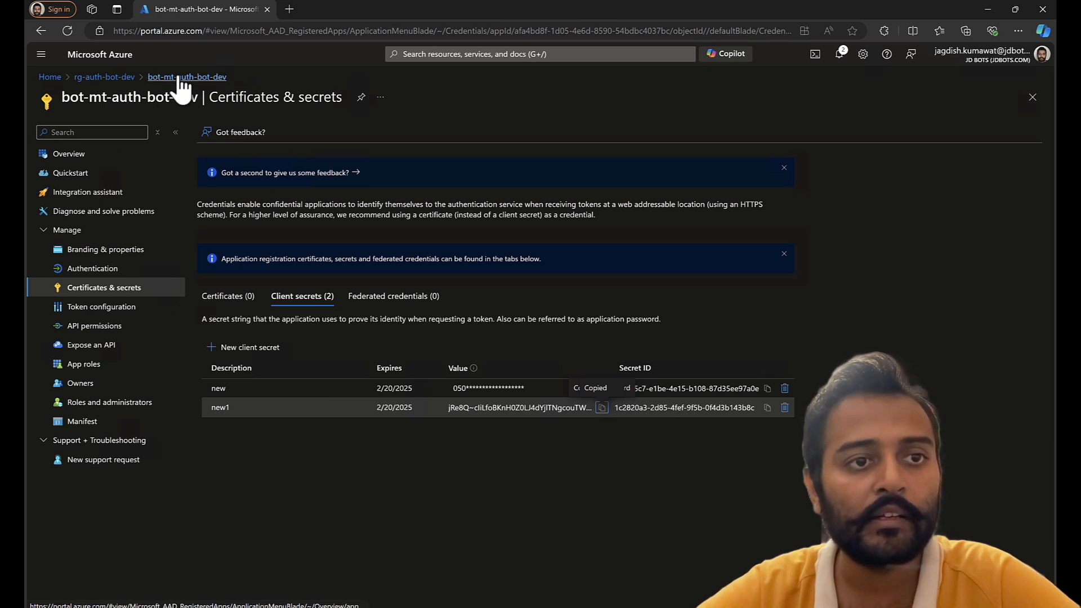
- Navigate from the resource group to bot-mt-auth-bot-dev's Configuration and its OauthConnection settings
{"action": "left_click", "coordinate": [105, 76]}
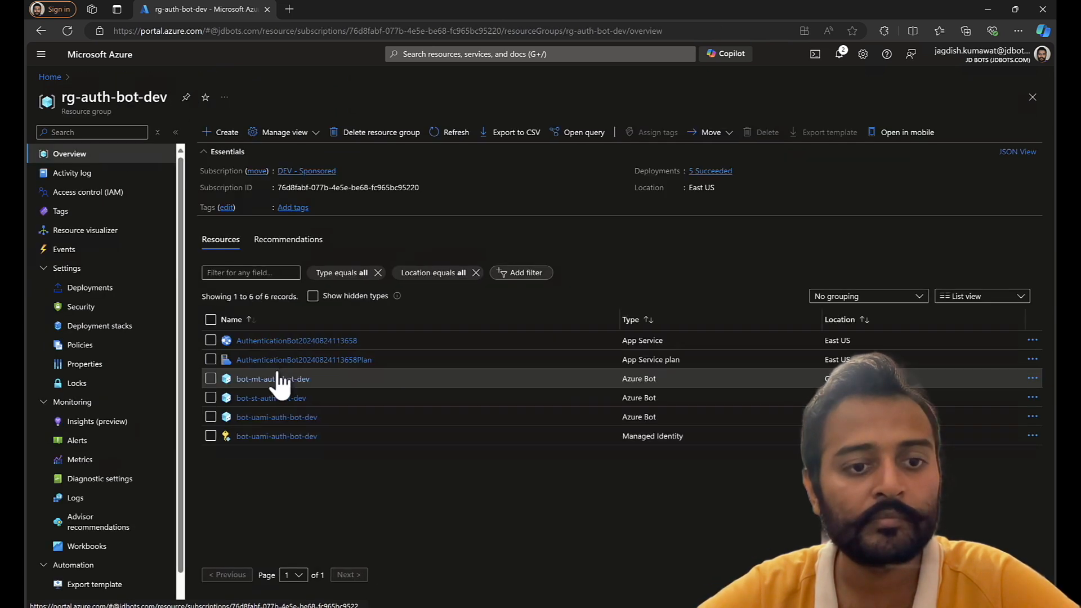
{"action": "left_click", "coordinate": [272, 378]}
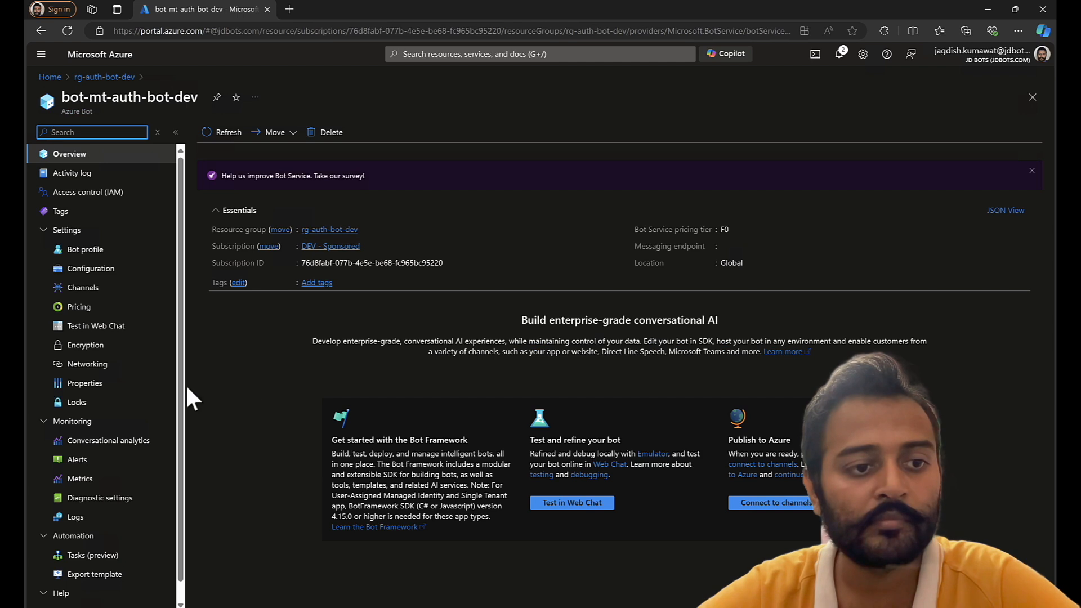
{"action": "left_click", "coordinate": [90, 268]}
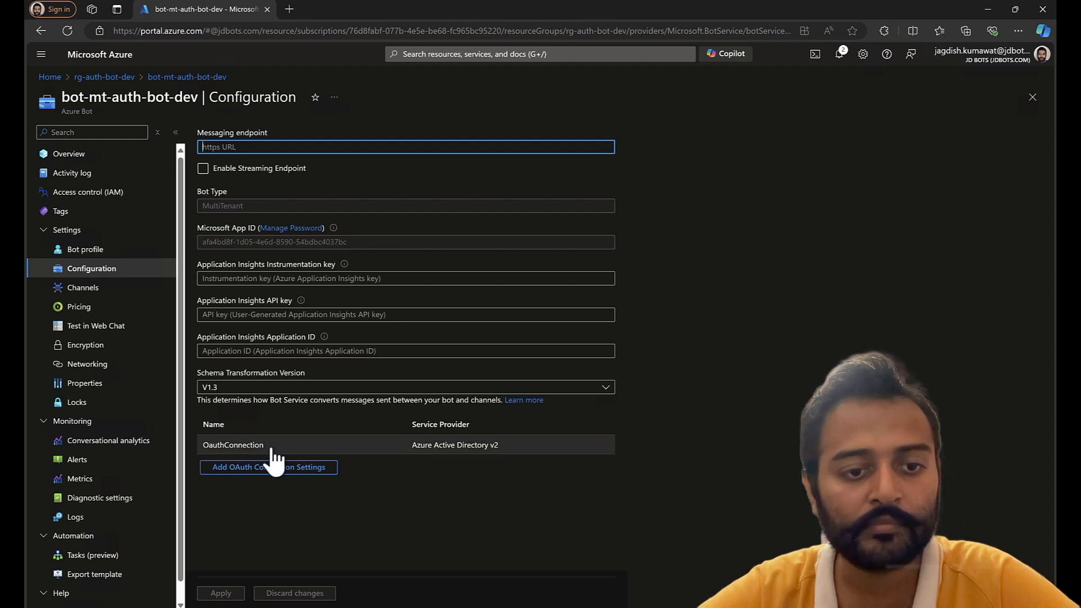
{"action": "left_click", "coordinate": [232, 445]}
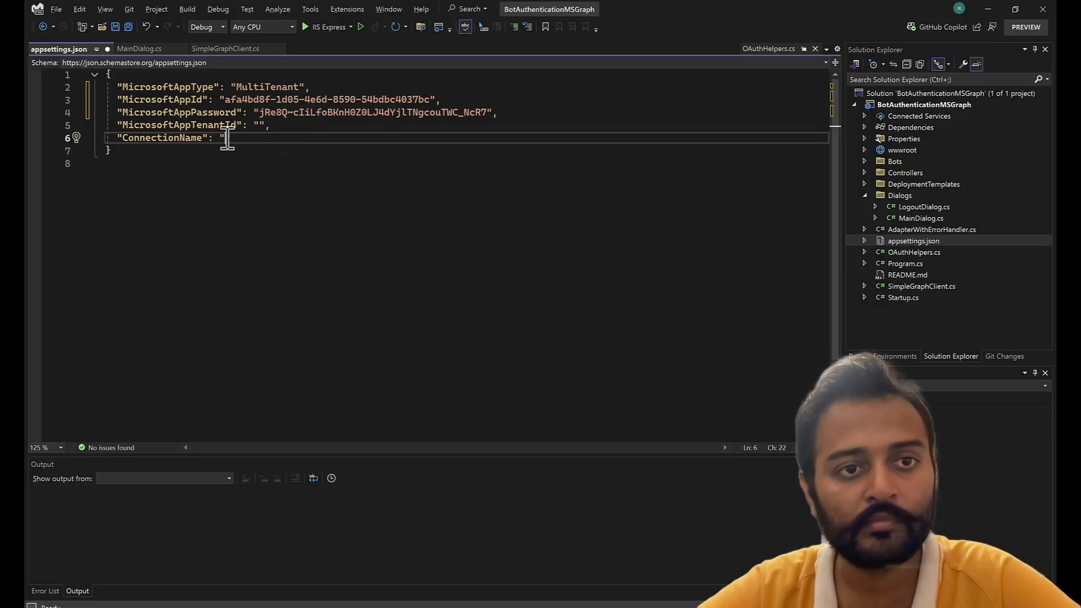
{"action": "type", "text": "authConnection"}
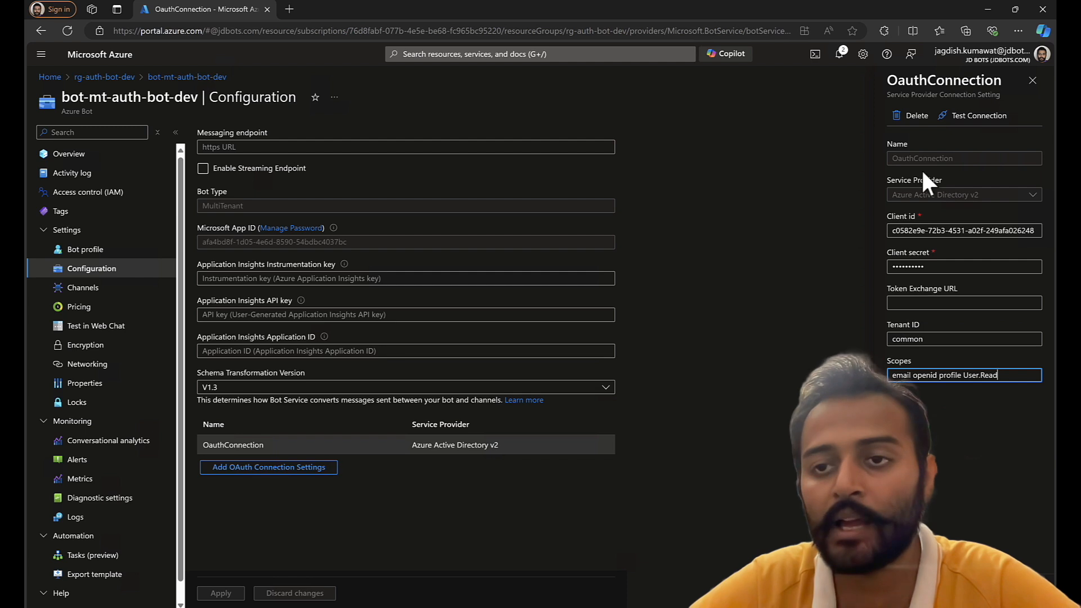
{"action": "mouse_move", "coordinate": [1002, 375]}
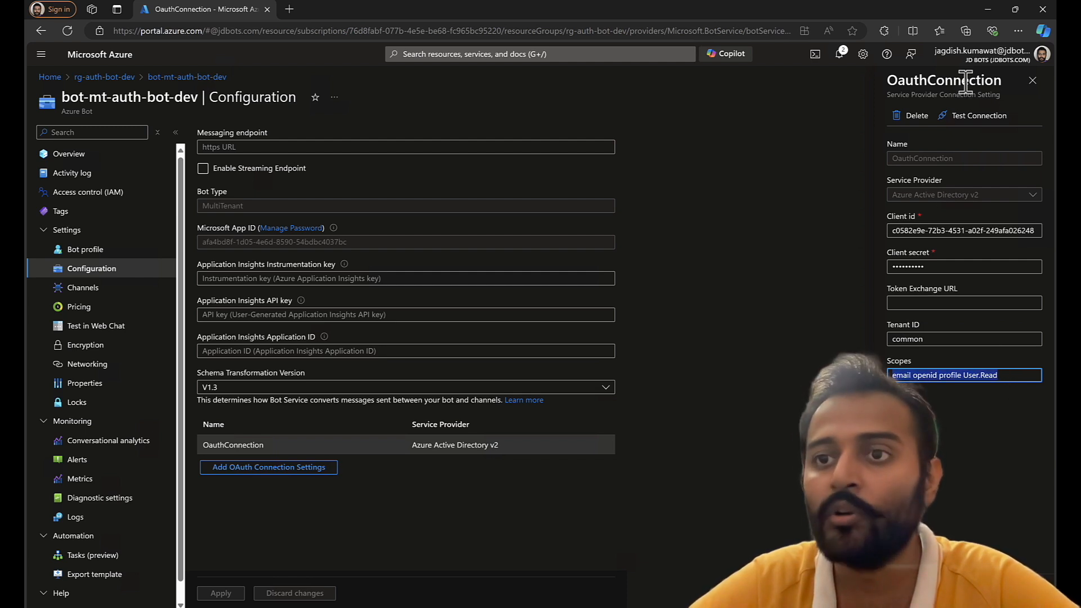
{"action": "mouse_move", "coordinate": [830, 296]}
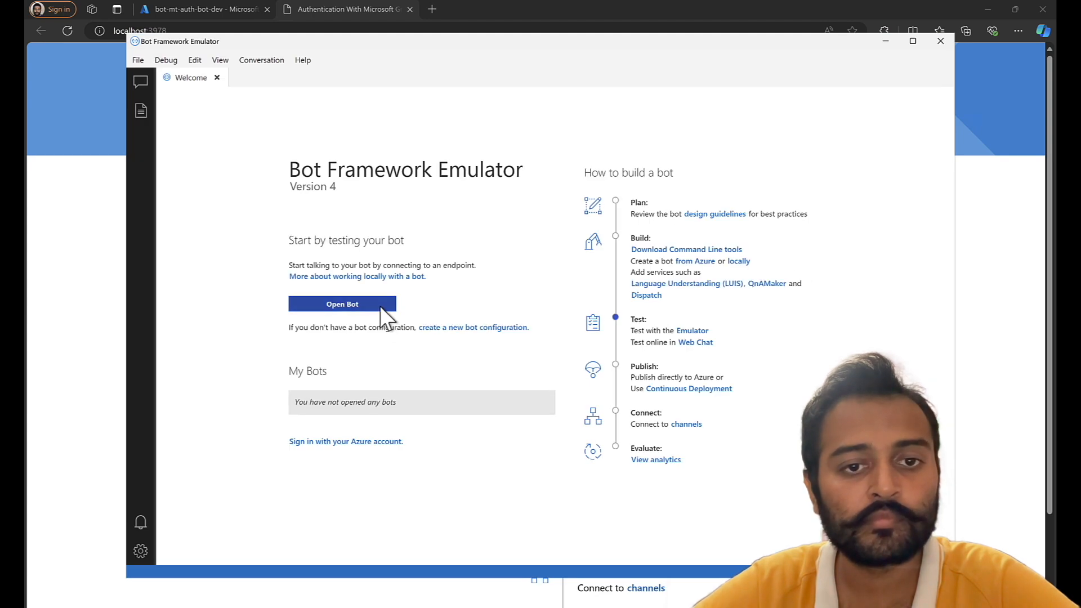
- Enter the Microsoft App ID and password from appsettings.json and connect to the local bot
{"action": "left_click", "coordinate": [341, 304]}
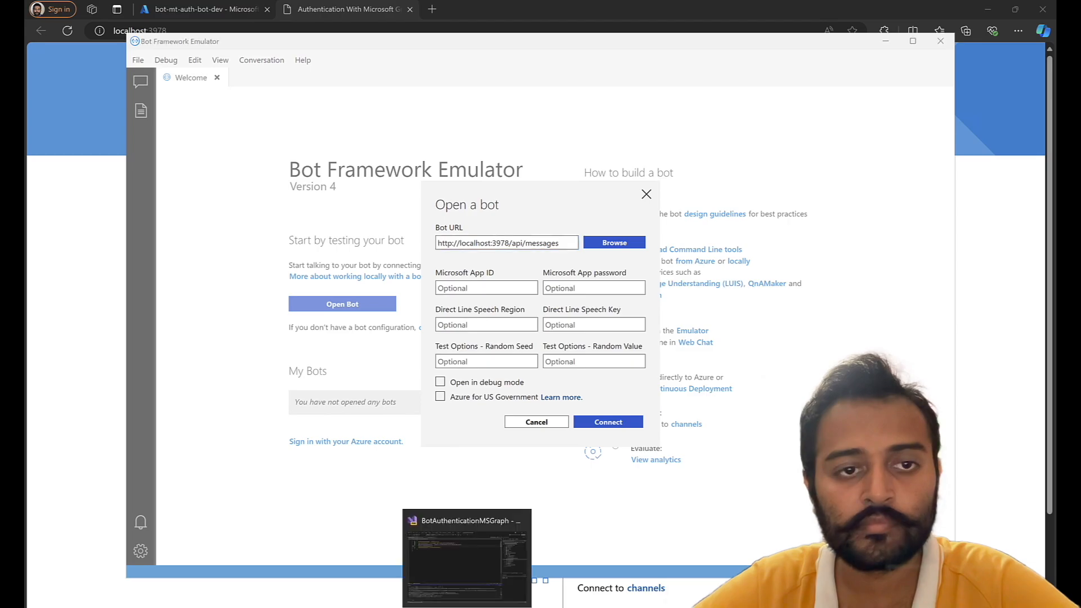
{"action": "left_click", "coordinate": [466, 555]}
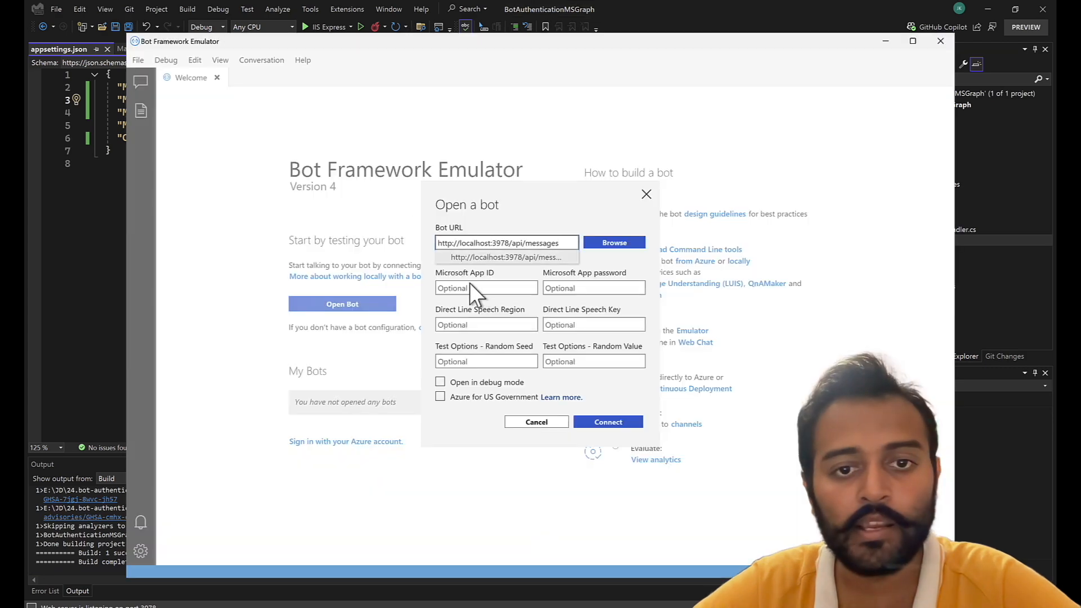
{"action": "type", "text": "5-4e6d-8550-54bdbc4037bc\","}
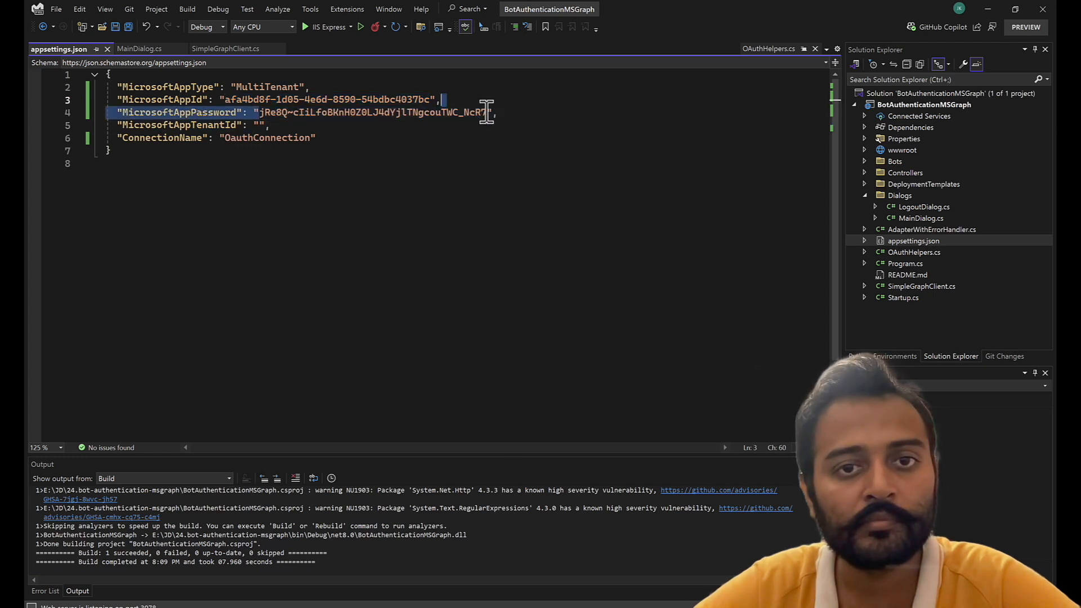
{"action": "key", "text": "alt+tab"}
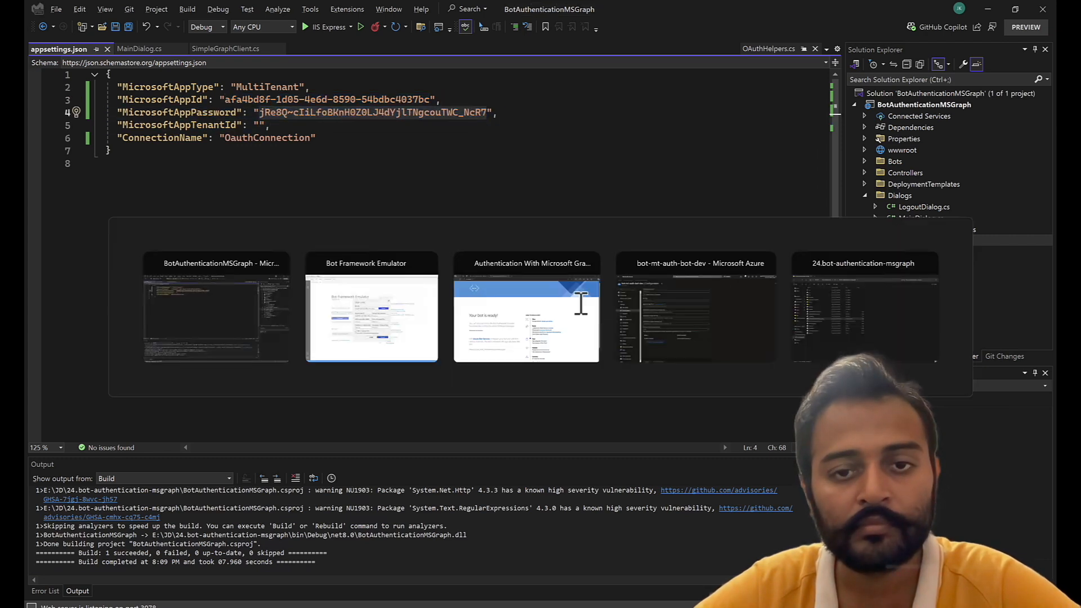
{"action": "left_click", "coordinate": [371, 320]}
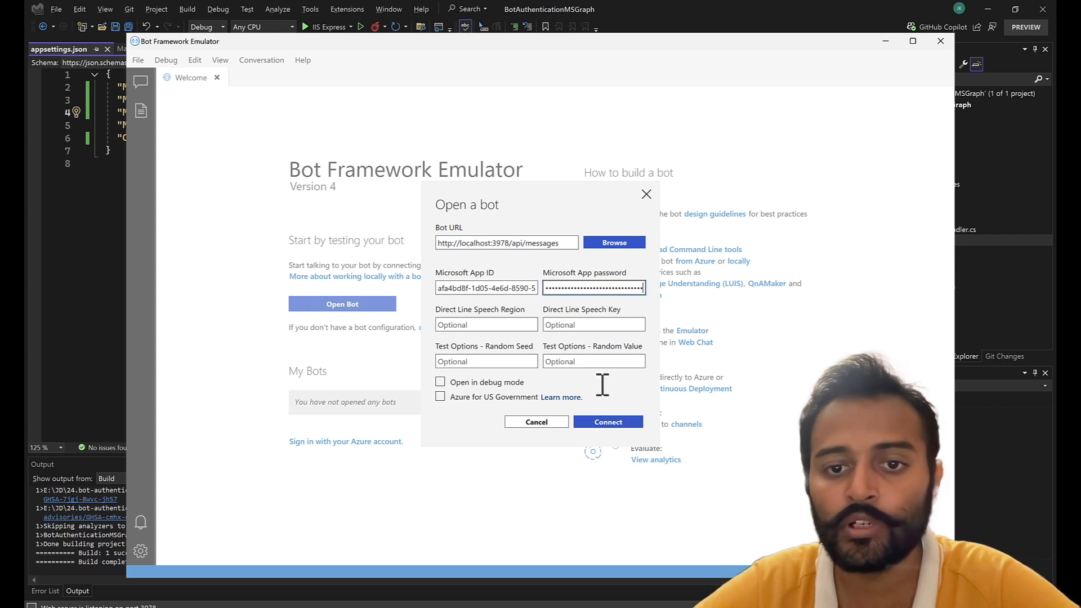
{"action": "mouse_move", "coordinate": [607, 421]}
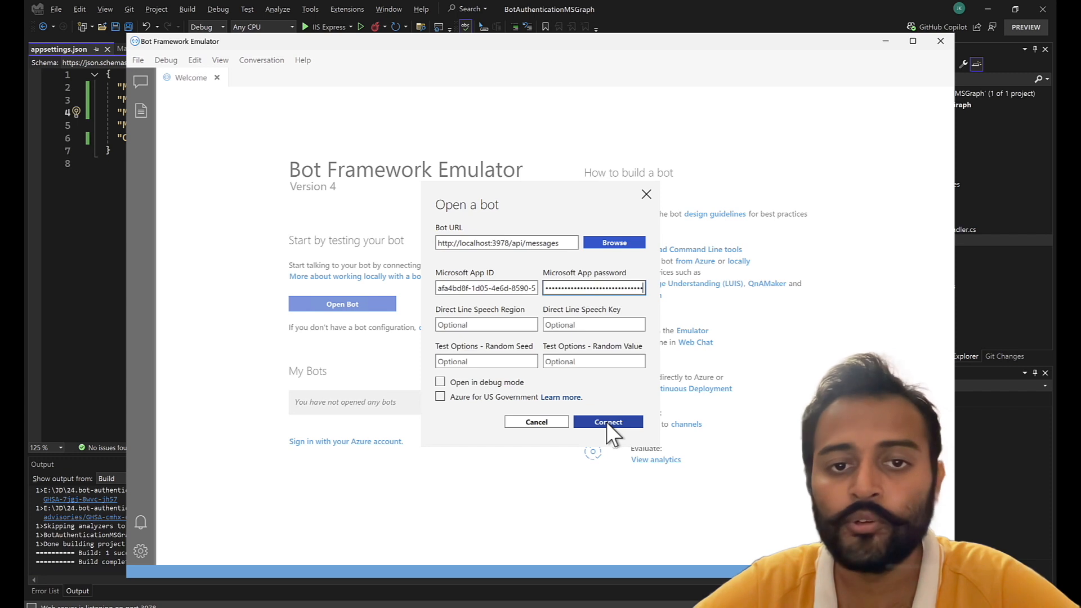
{"action": "left_click", "coordinate": [608, 421]}
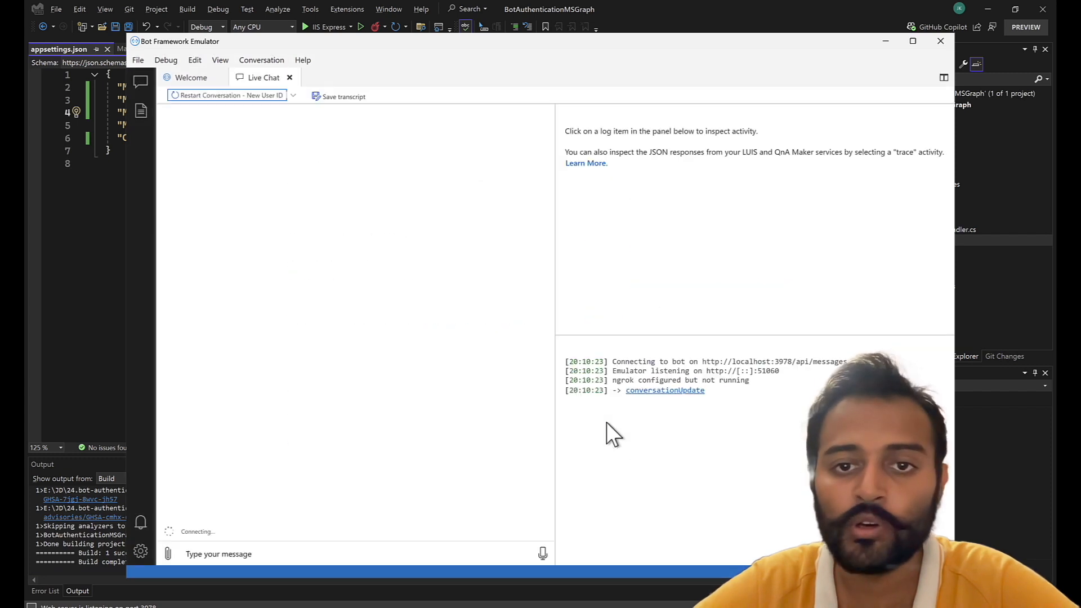
{"action": "mouse_move", "coordinate": [371, 376]}
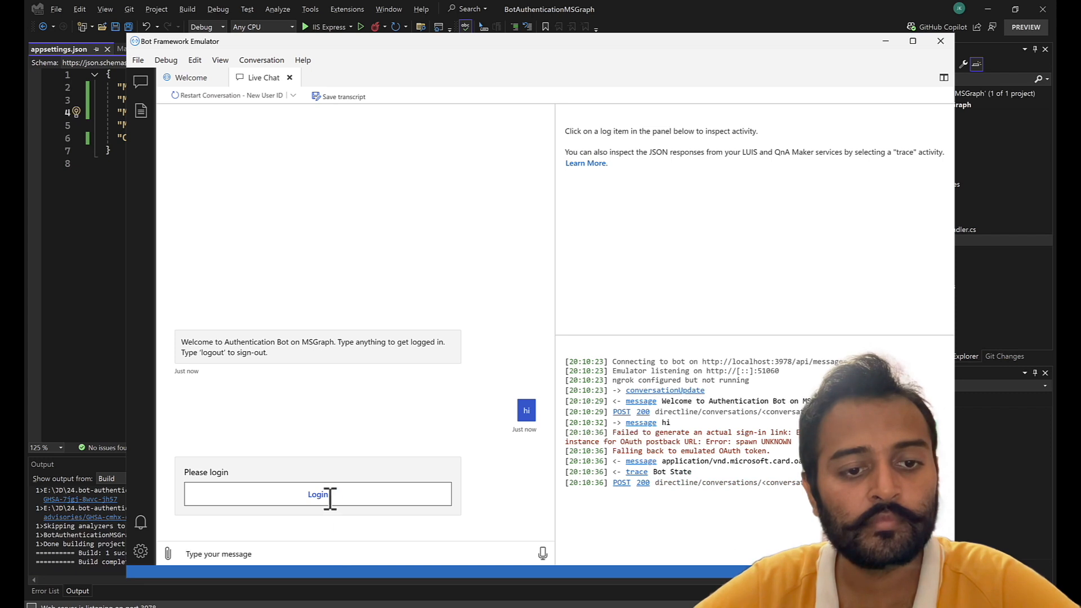
- Sign in from the bot's login card, confirm the link, and send 'me'
{"action": "left_click", "coordinate": [317, 494]}
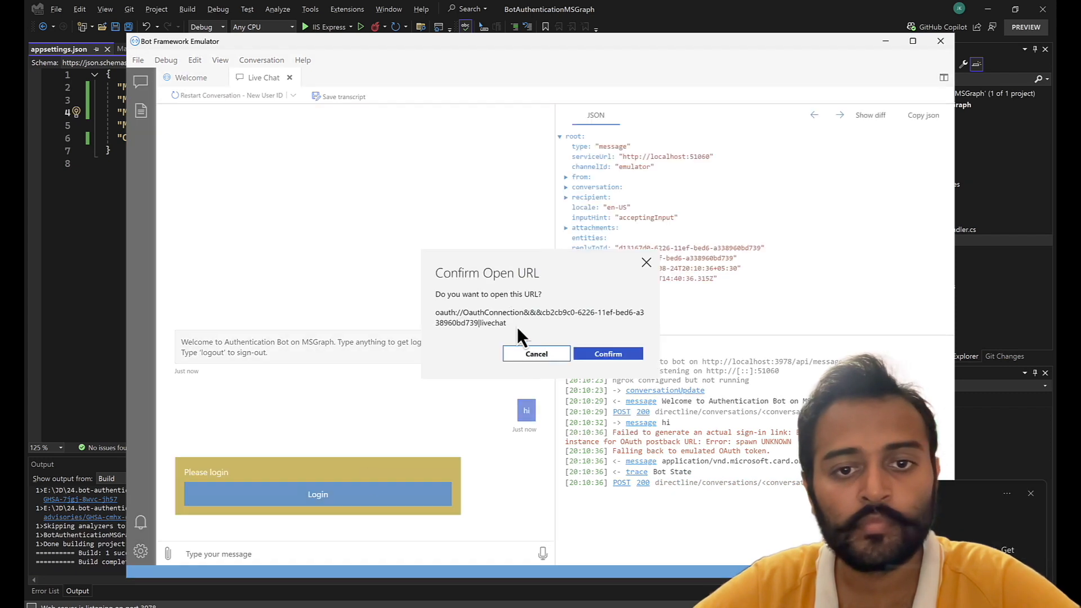
{"action": "mouse_move", "coordinate": [556, 332]}
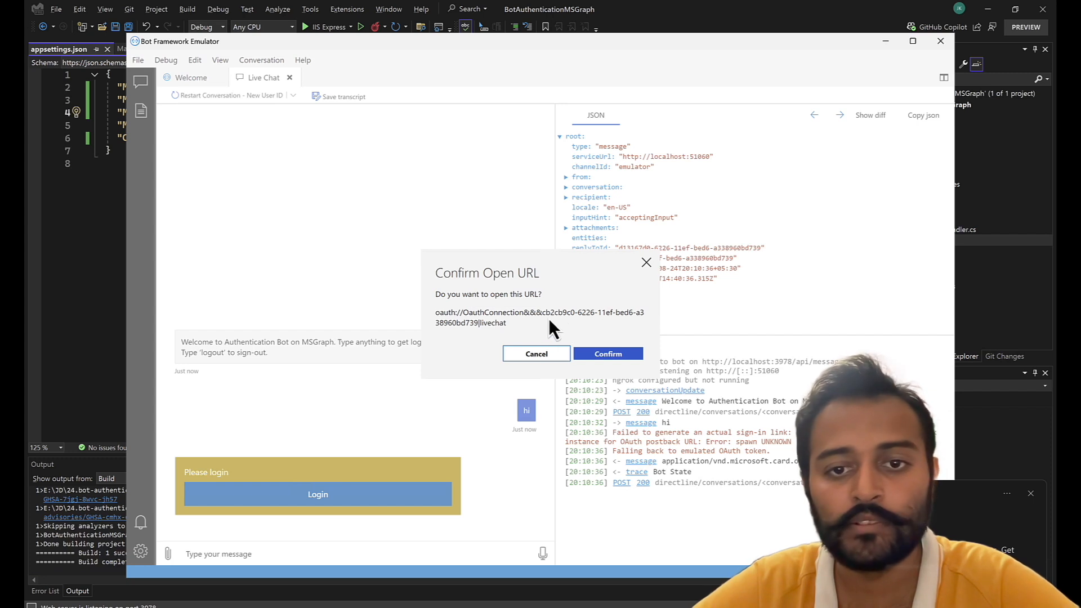
{"action": "mouse_move", "coordinate": [608, 327]}
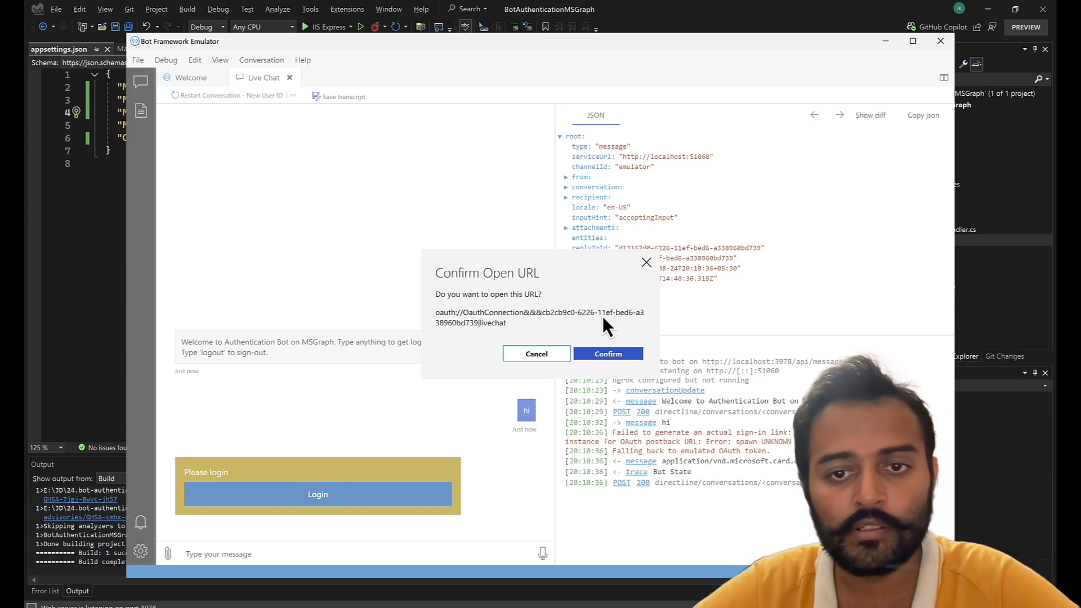
{"action": "mouse_move", "coordinate": [570, 331]}
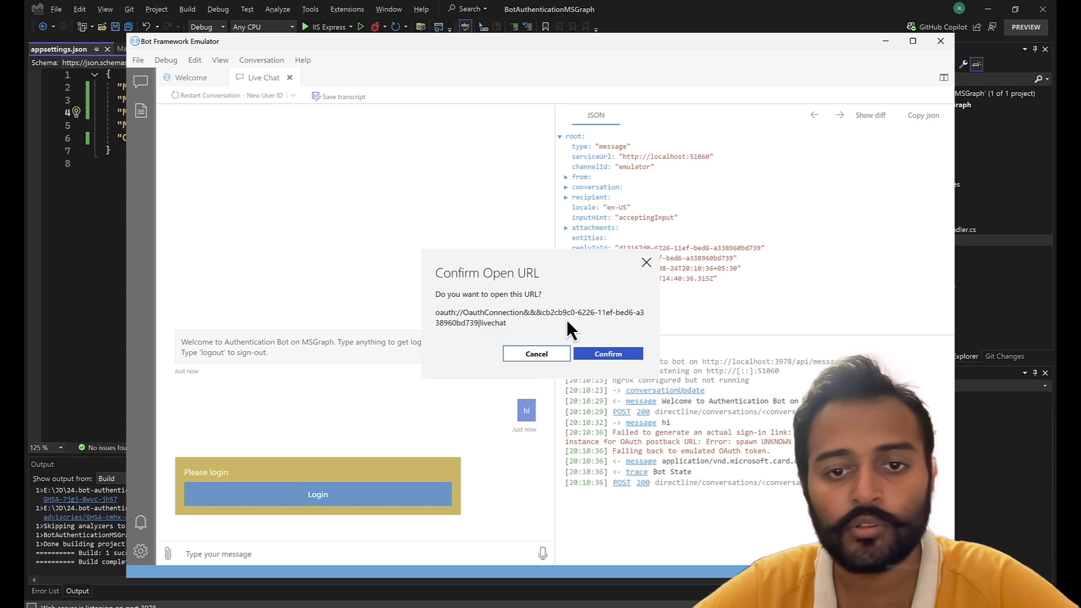
{"action": "left_click", "coordinate": [608, 353]}
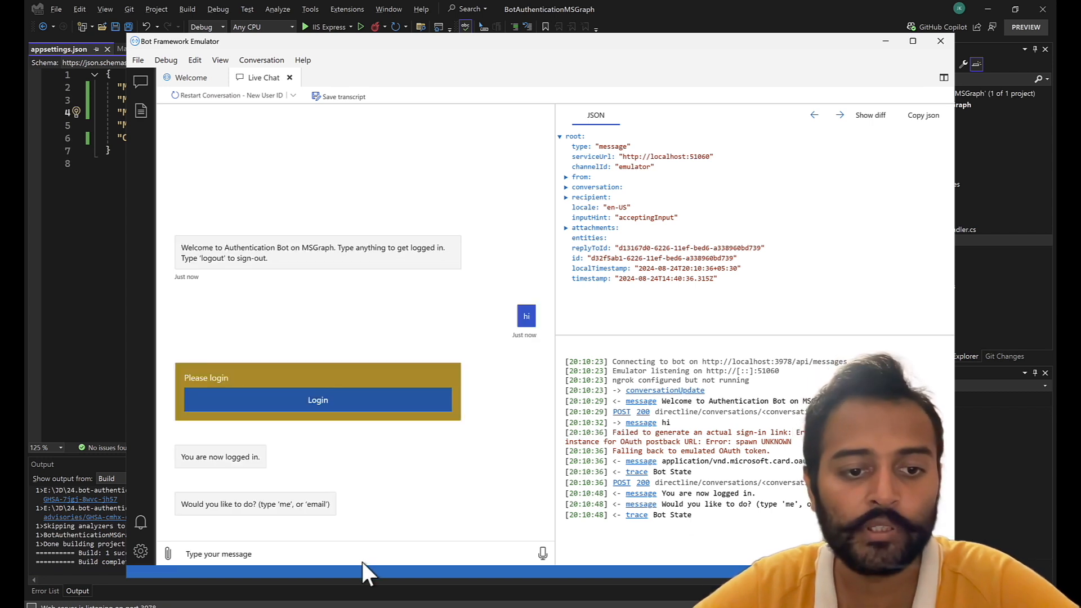
{"action": "type", "text": "me"}
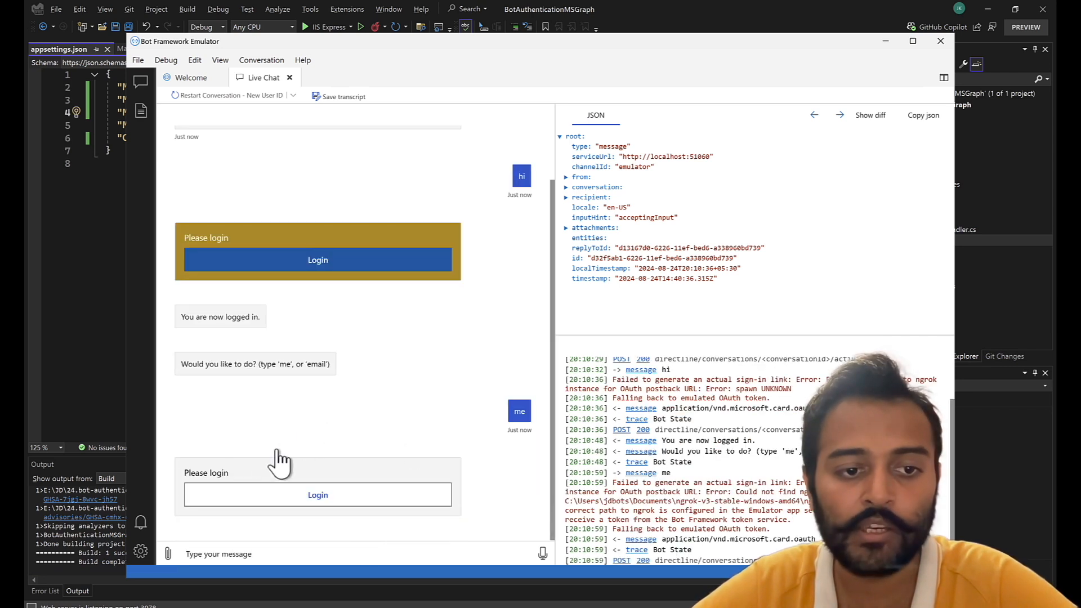
{"action": "mouse_move", "coordinate": [223, 333]}
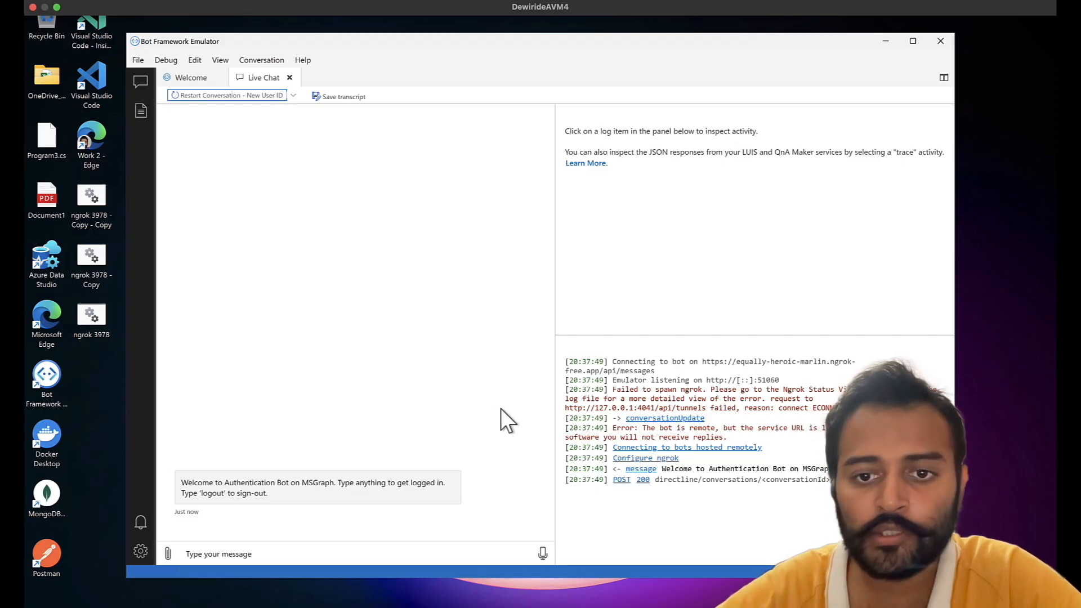
- Send 'hi' to the ngrok-hosted bot and start sign-in from the login card, confirming the OAuth link
{"action": "left_click", "coordinate": [330, 554]}
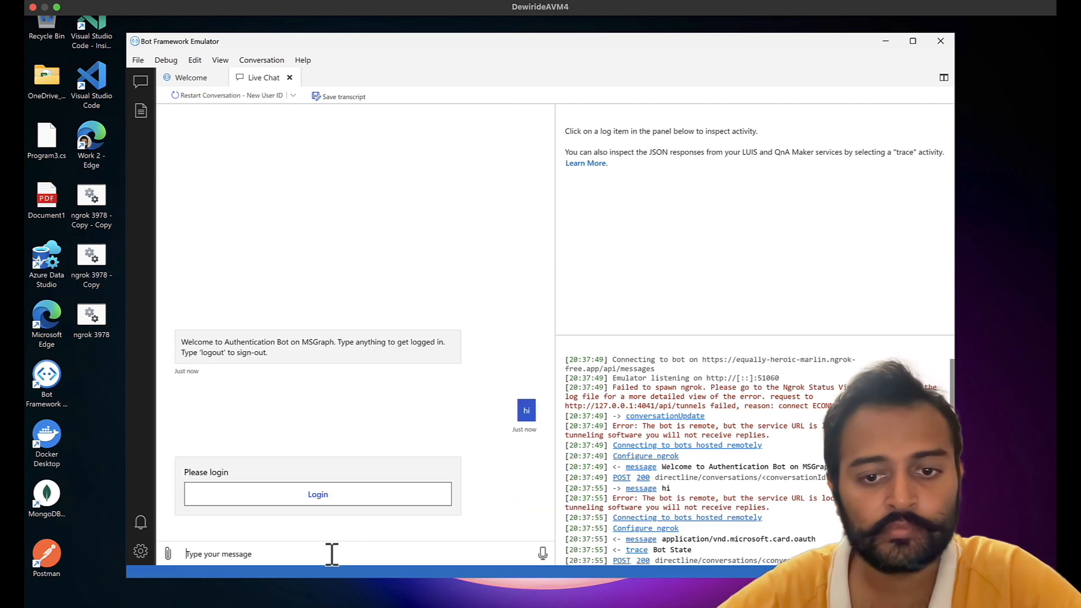
{"action": "left_click", "coordinate": [317, 494]}
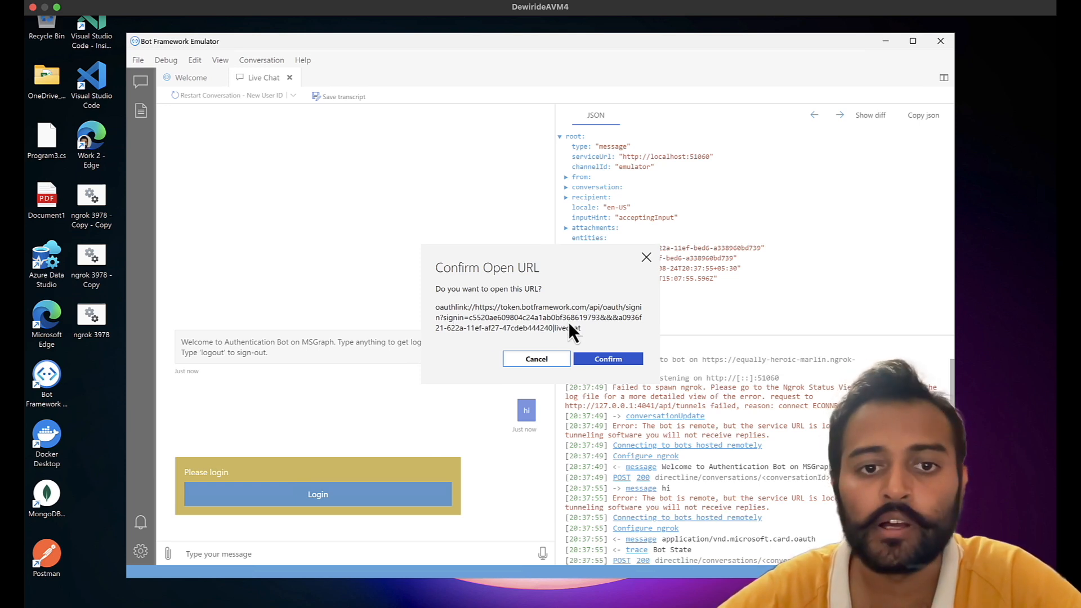
{"action": "left_click", "coordinate": [608, 359]}
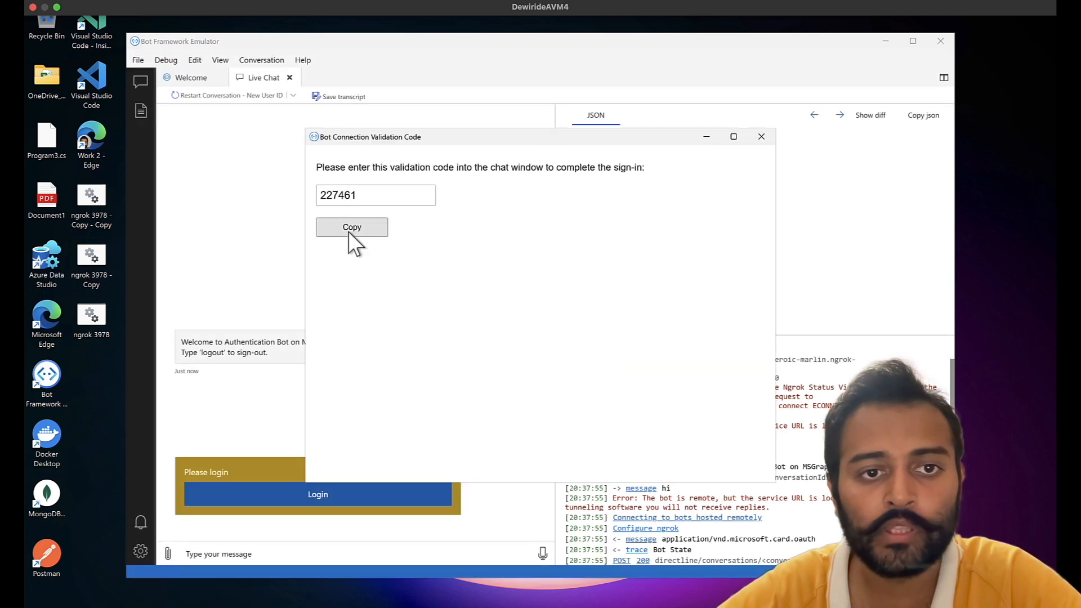
{"action": "left_click", "coordinate": [351, 228]}
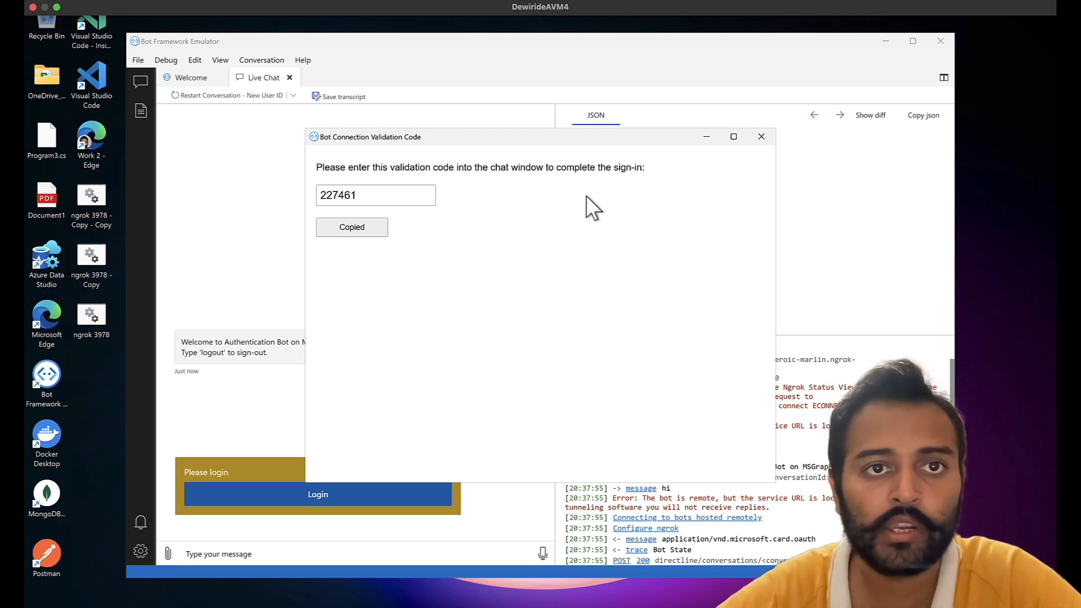
{"action": "mouse_move", "coordinate": [620, 197]}
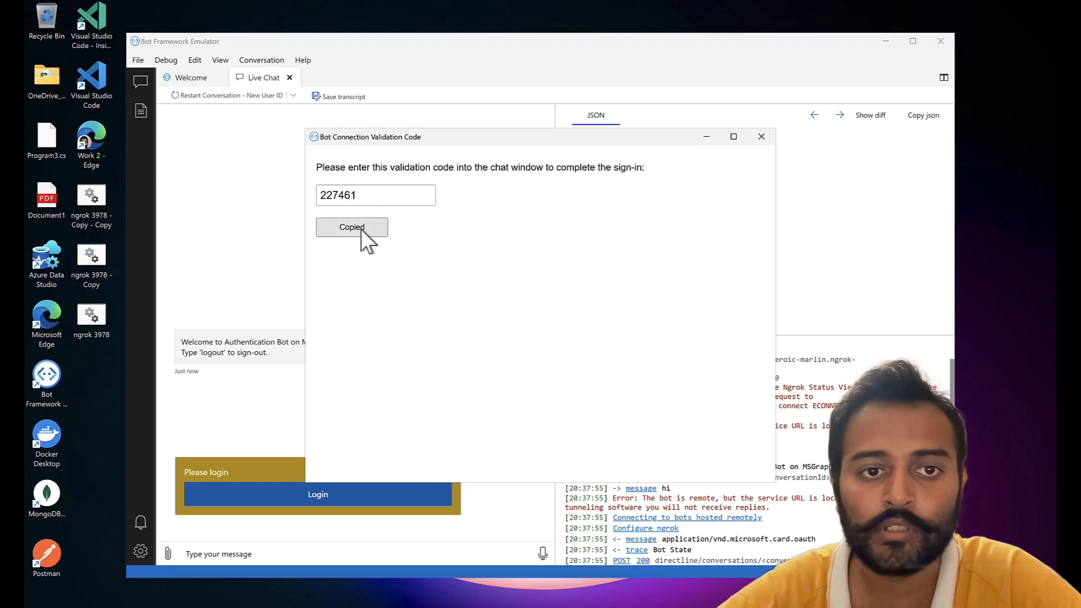
{"action": "left_click", "coordinate": [761, 137]}
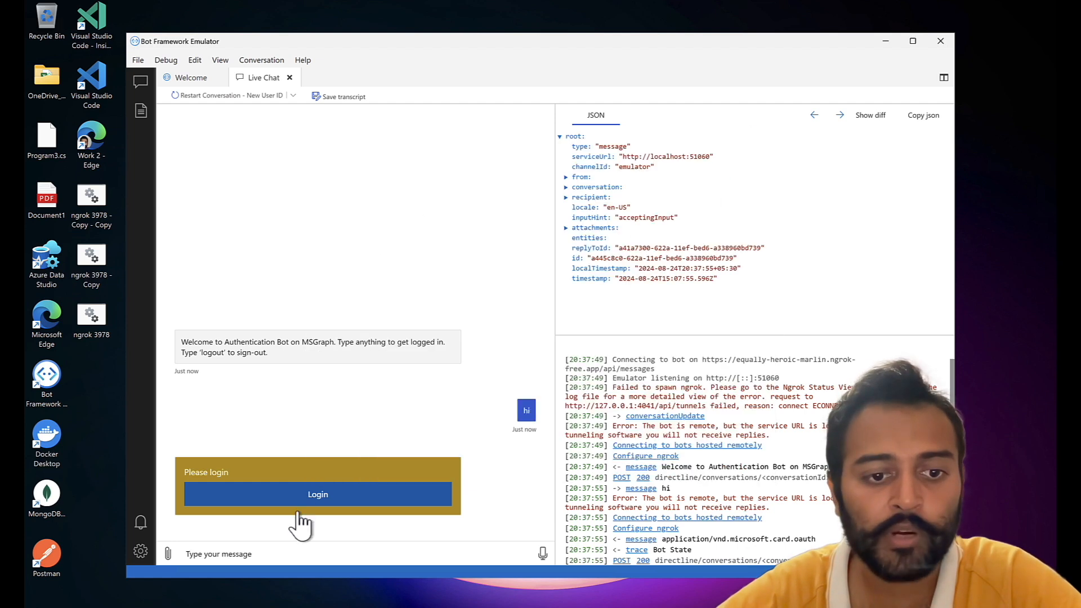
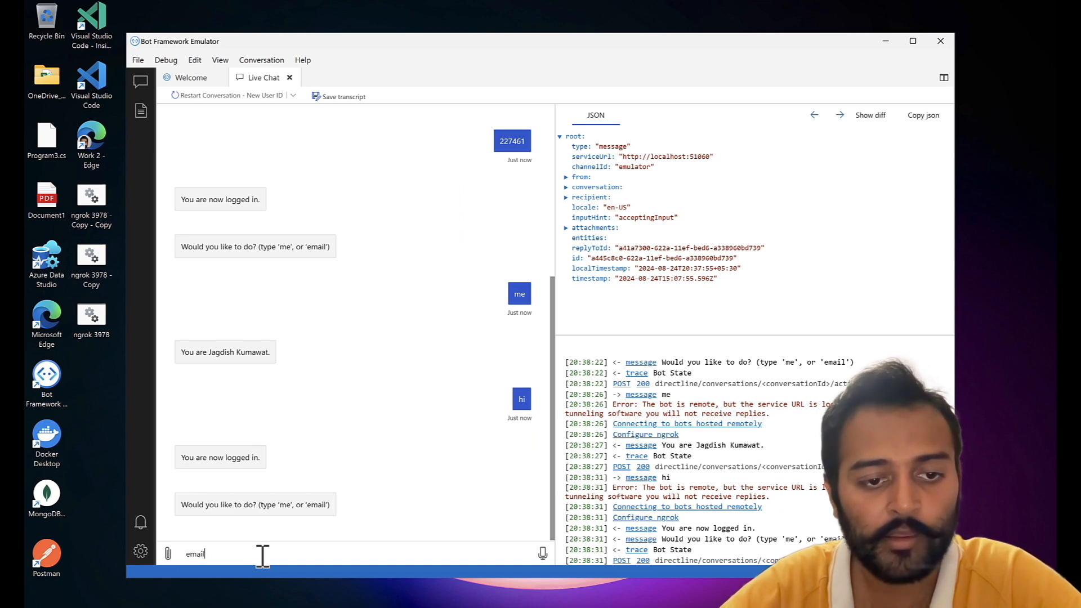